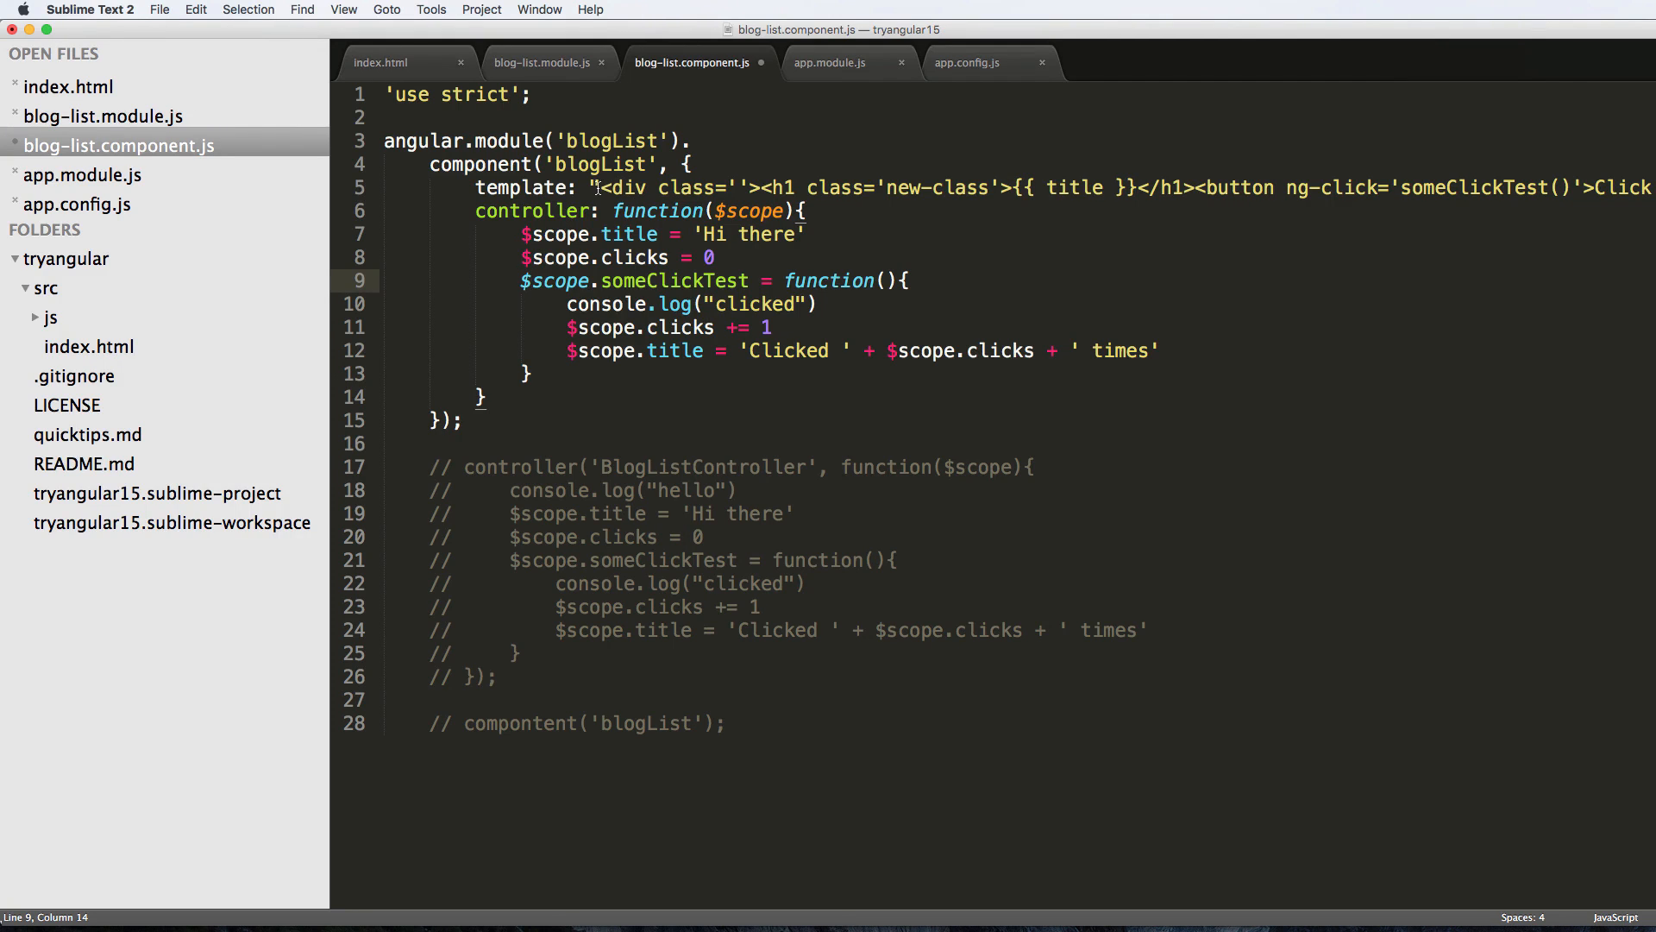
mouse_move(787, 155)
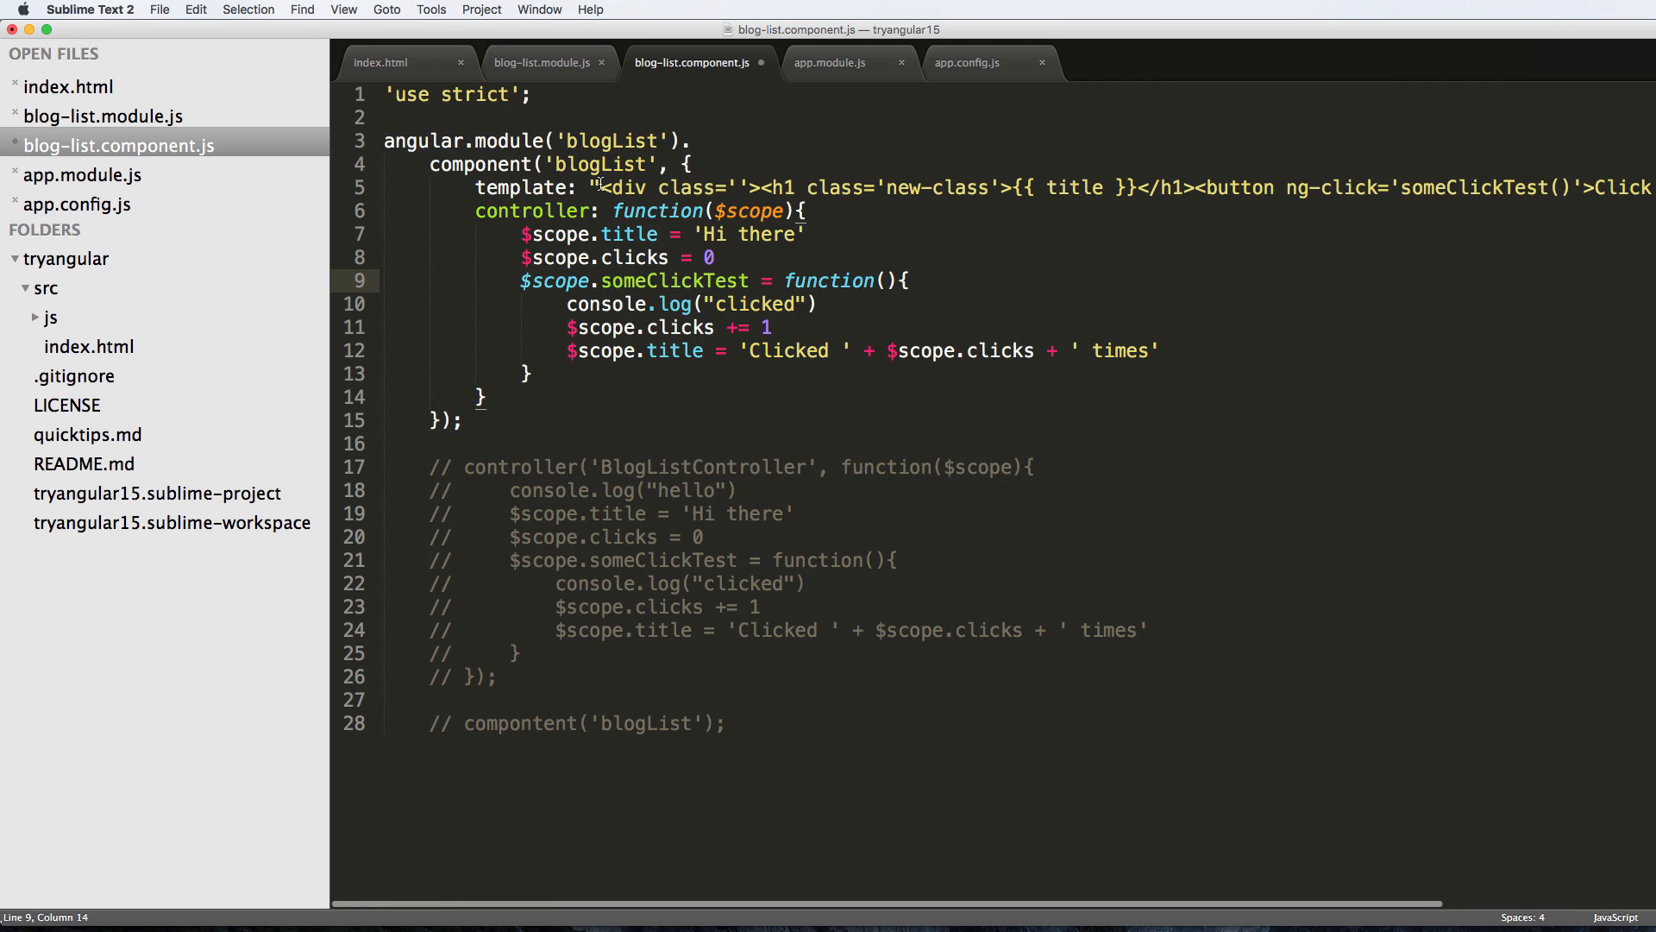
Add a templateUrl entry for '/templates/blog-list.html' below the inline template in the blogList component.
scroll(right, 3)
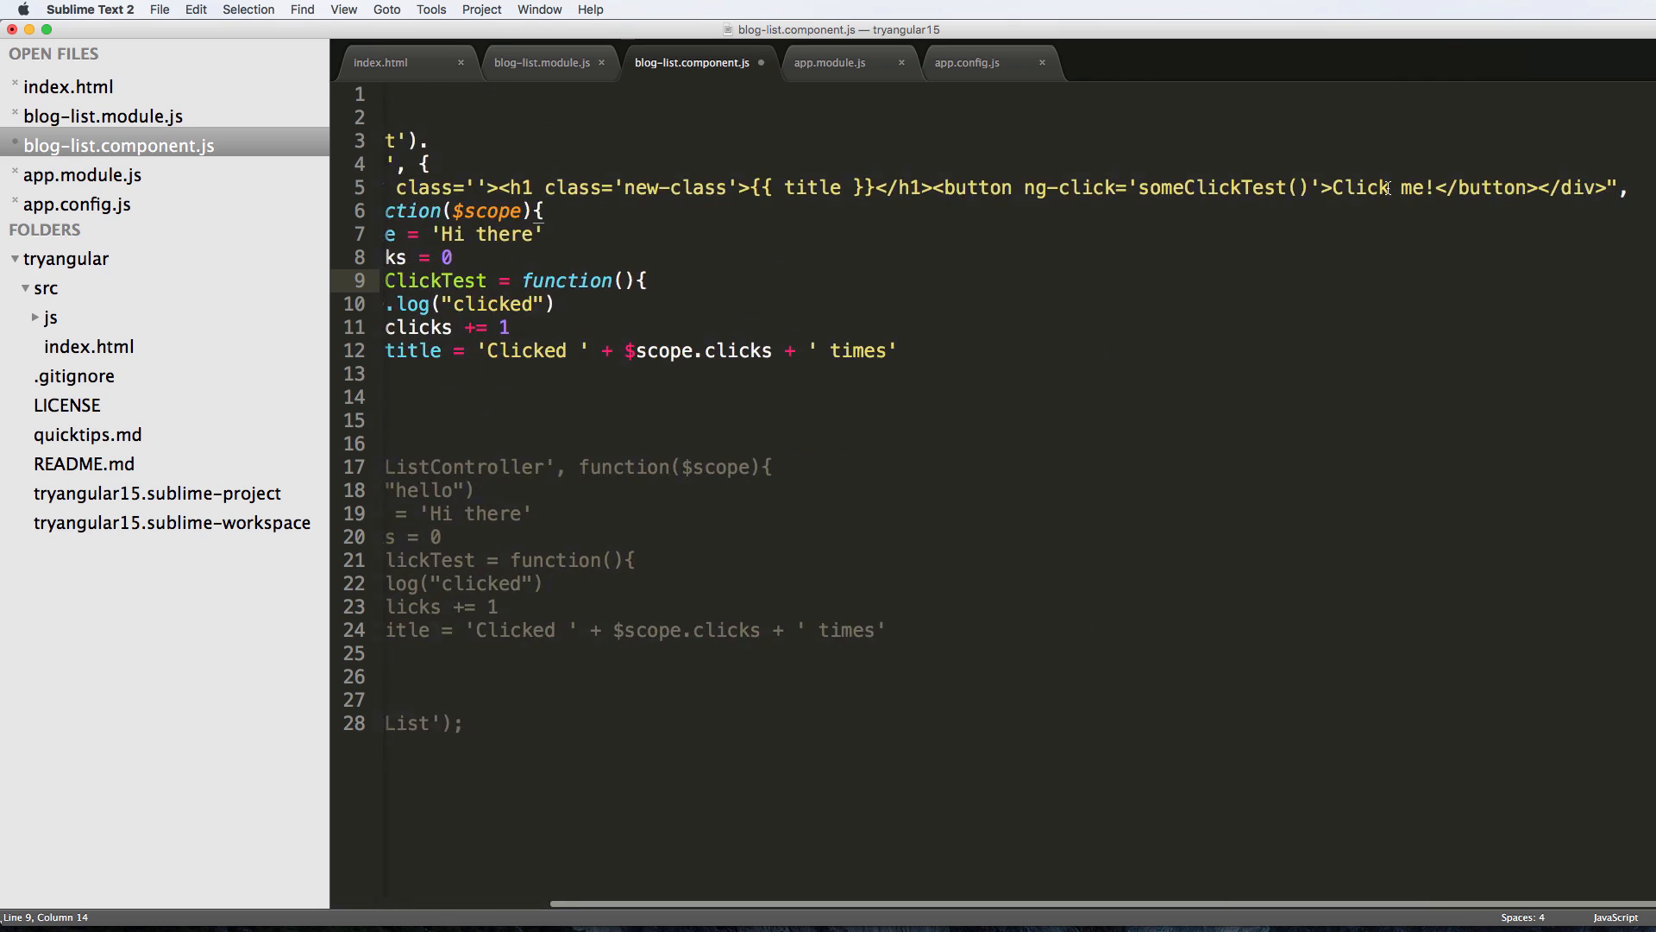
scroll(left, 3)
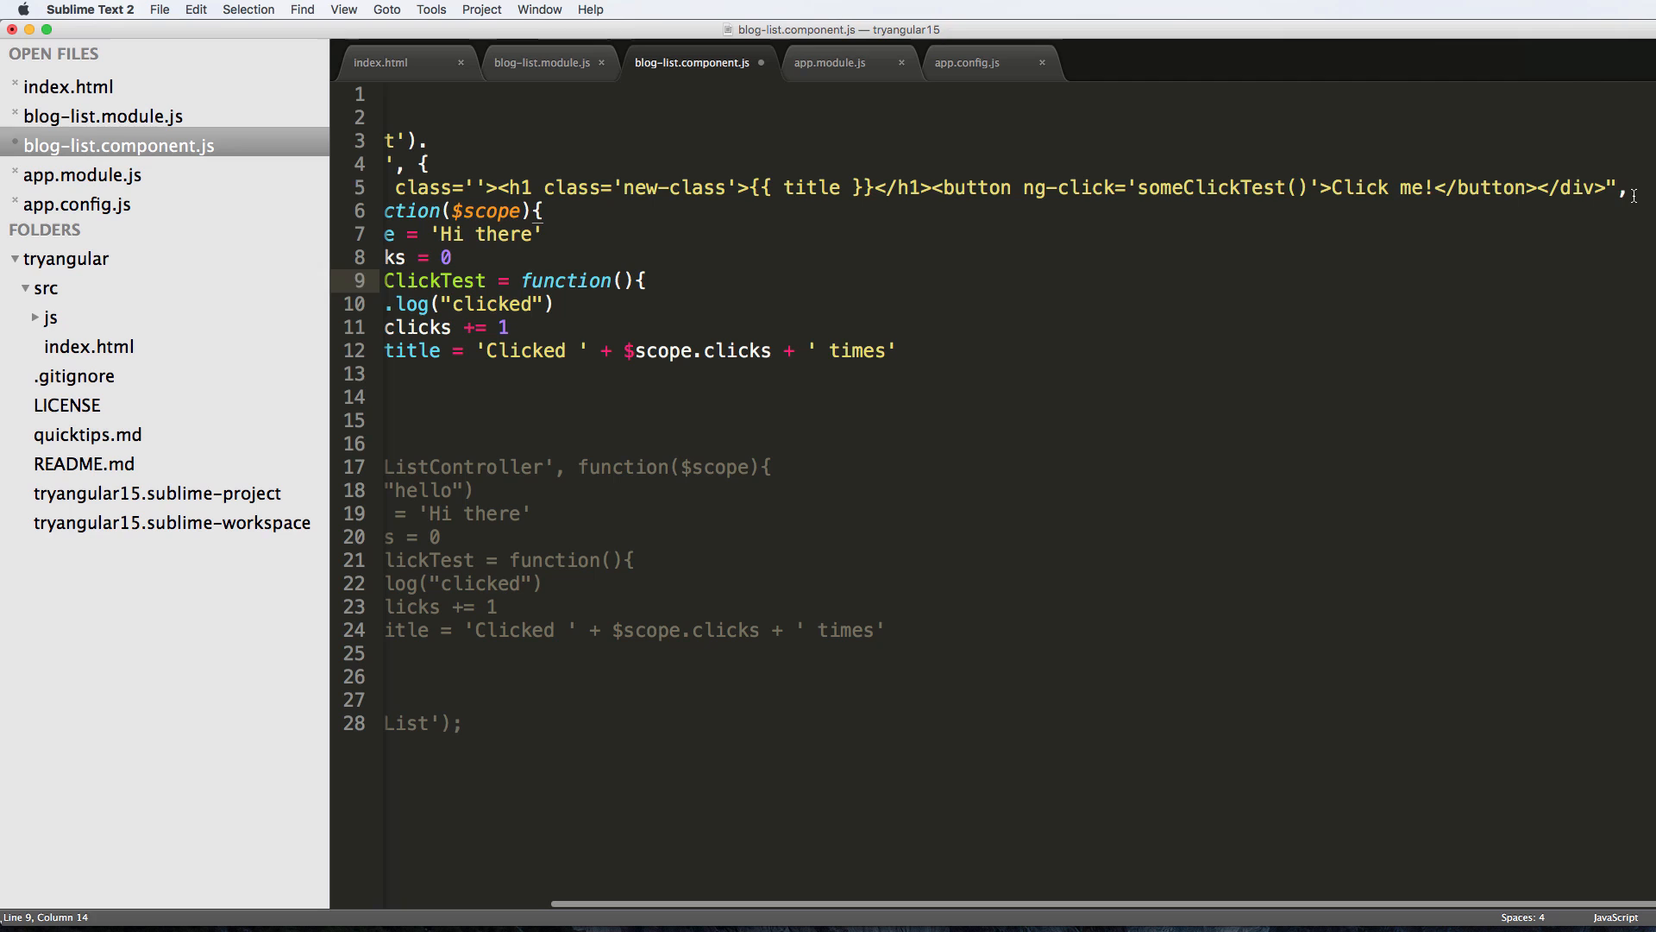
text(templateUrl: '/)
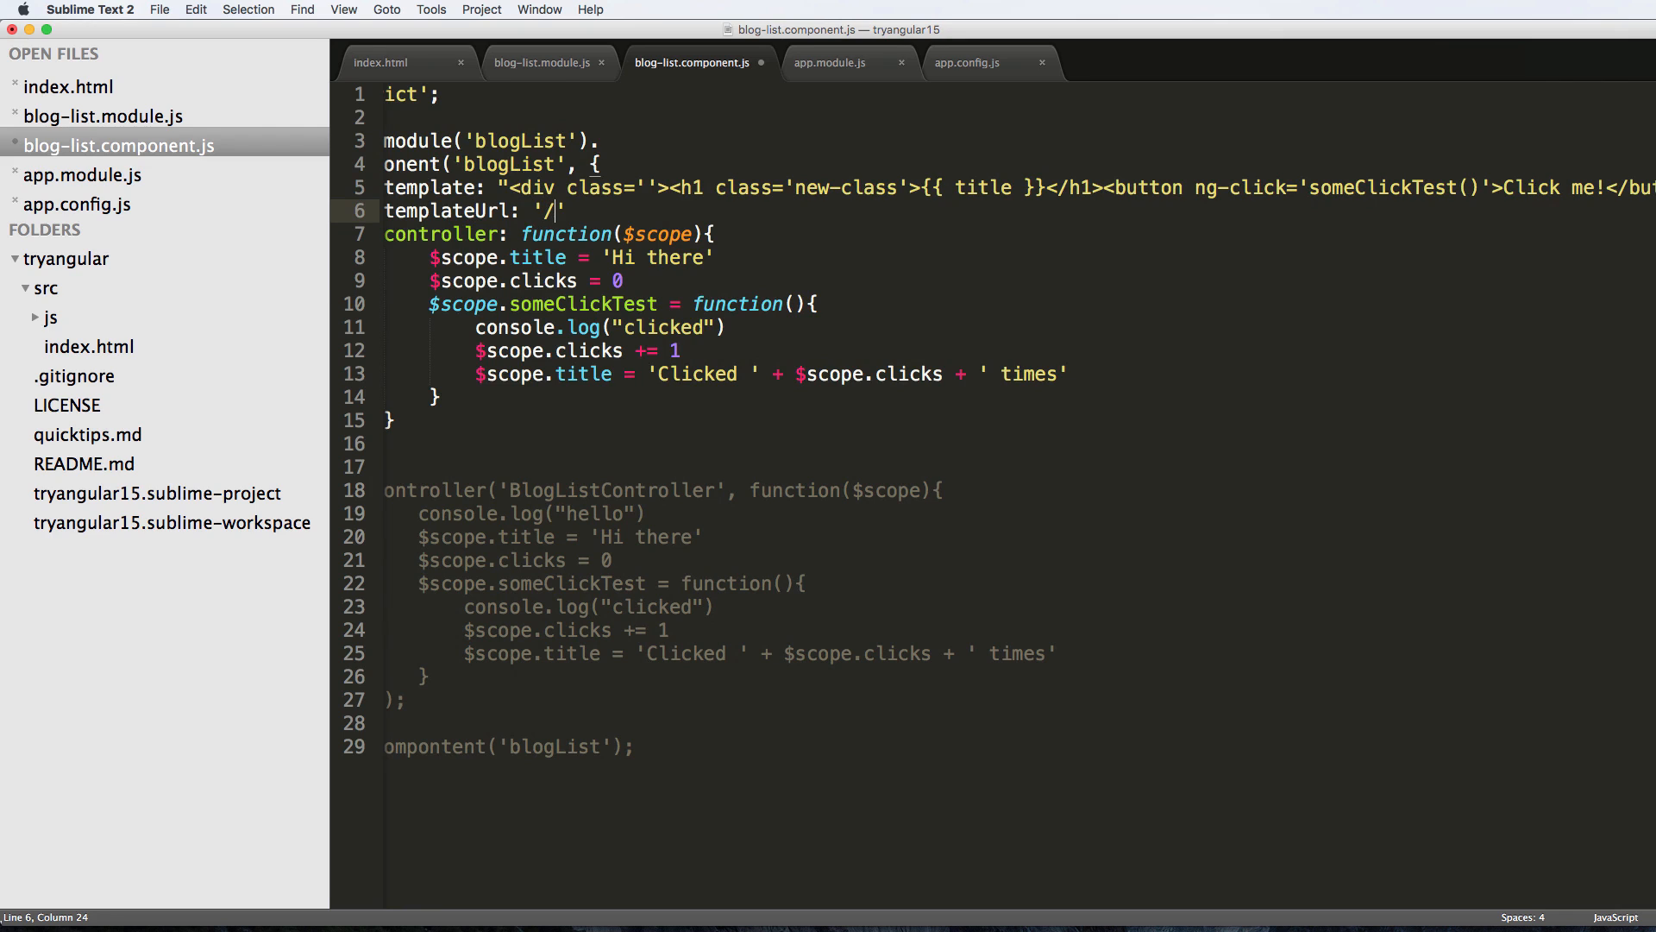
text(template)
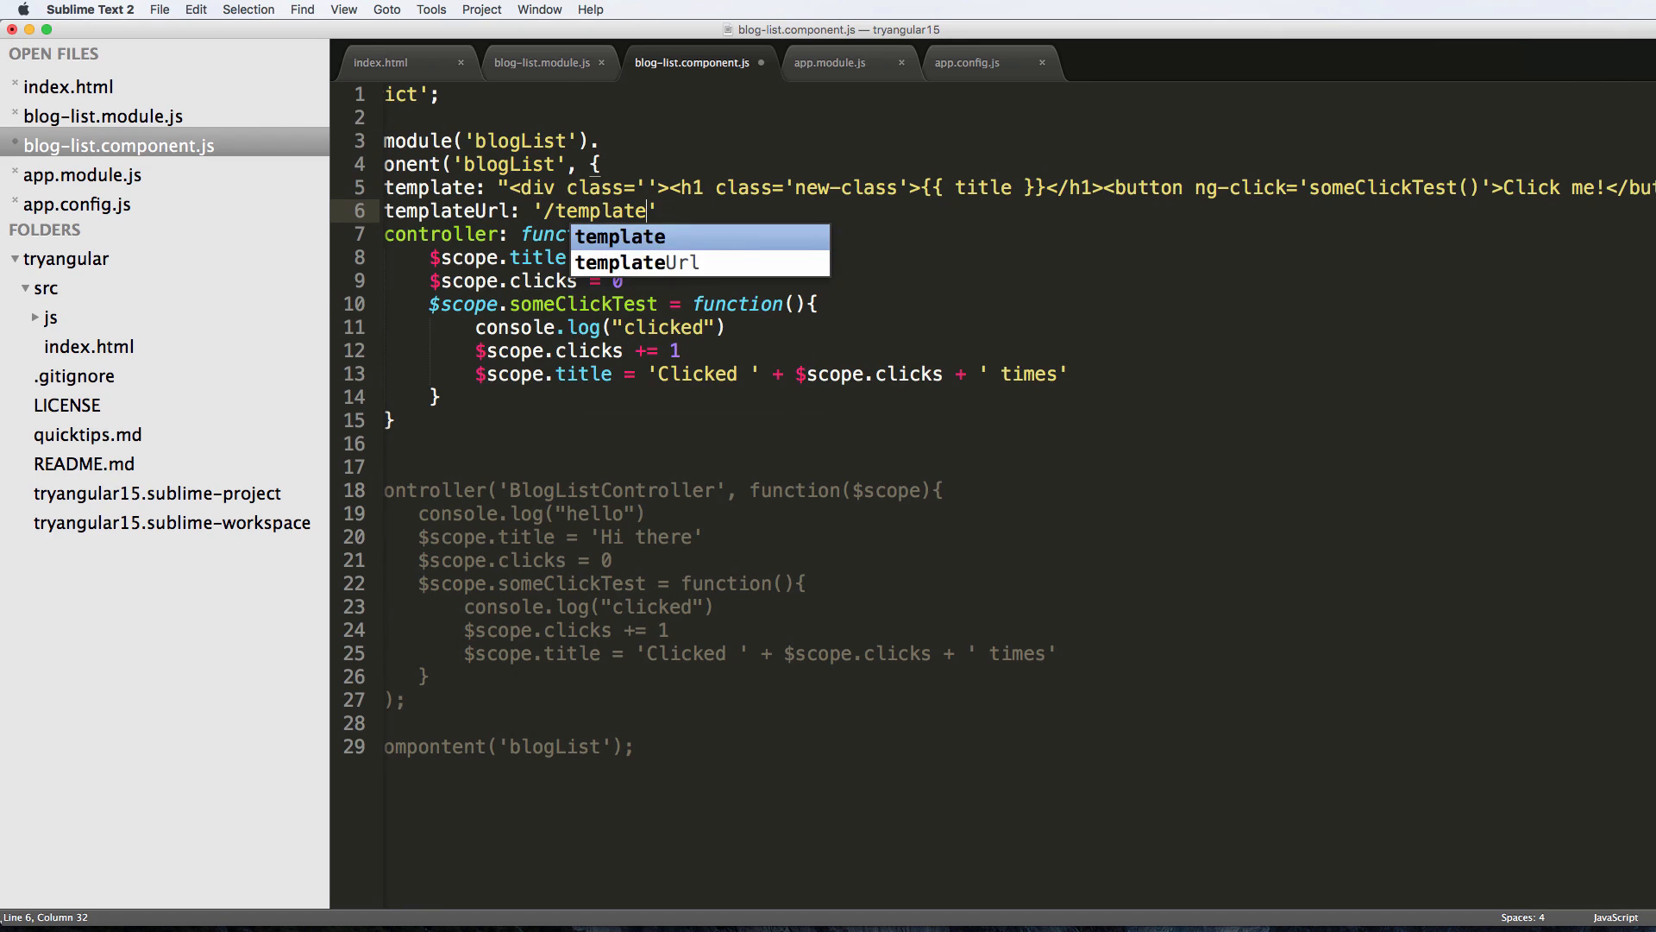
text(s/blog-list.htmlR)
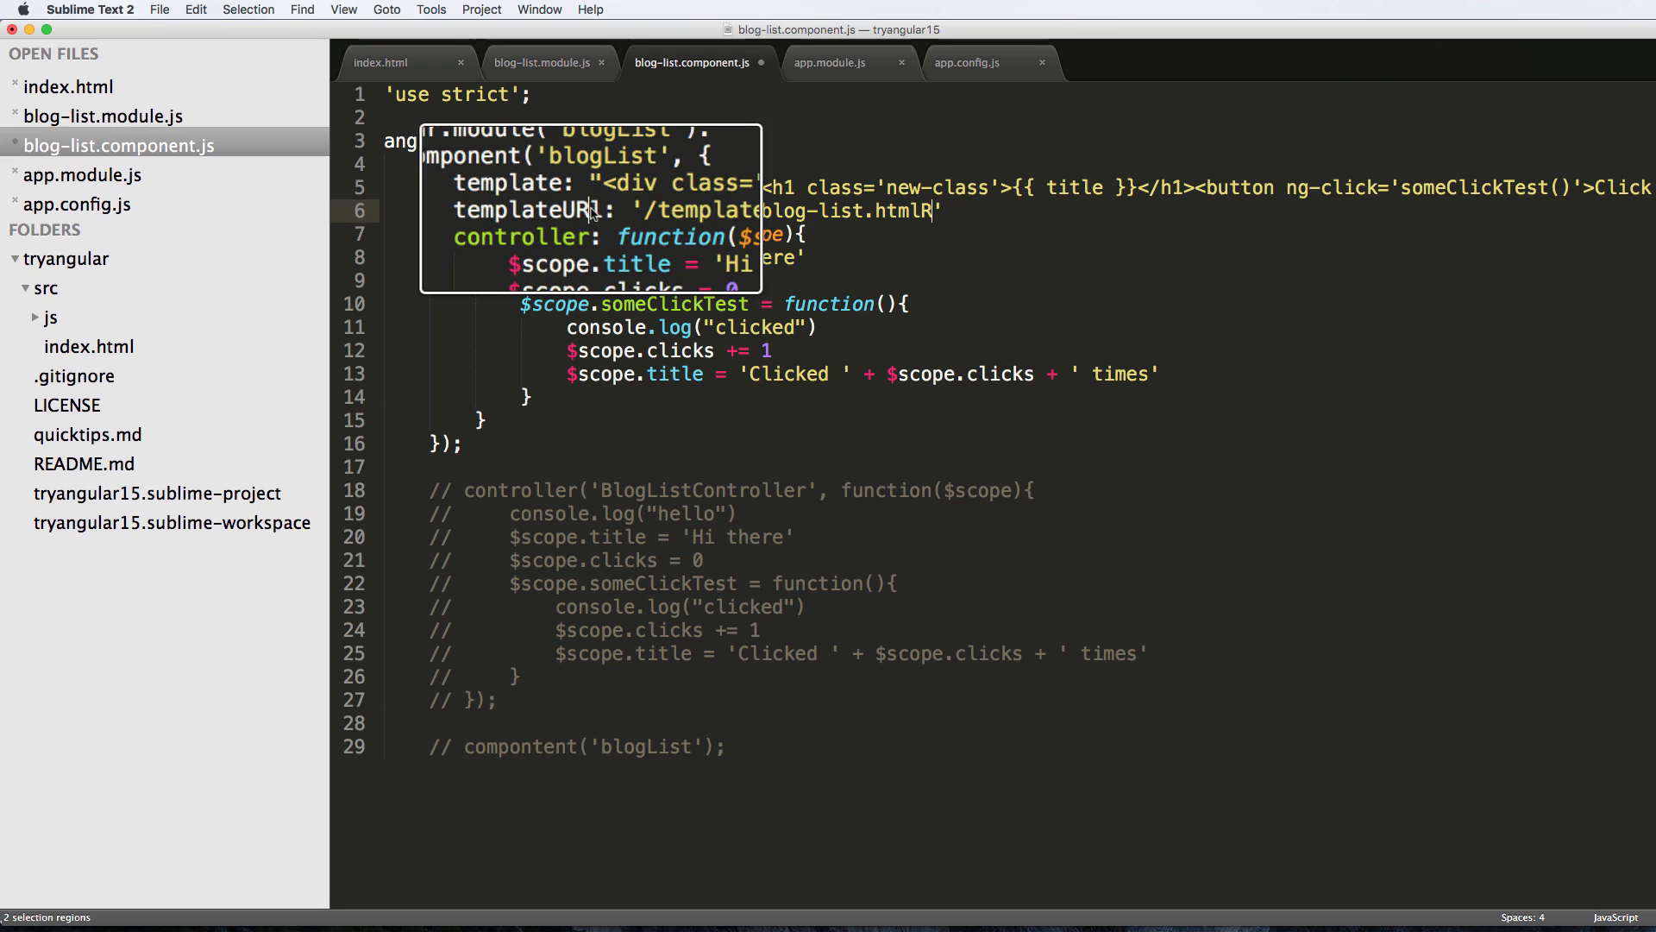
key(cmd+z)
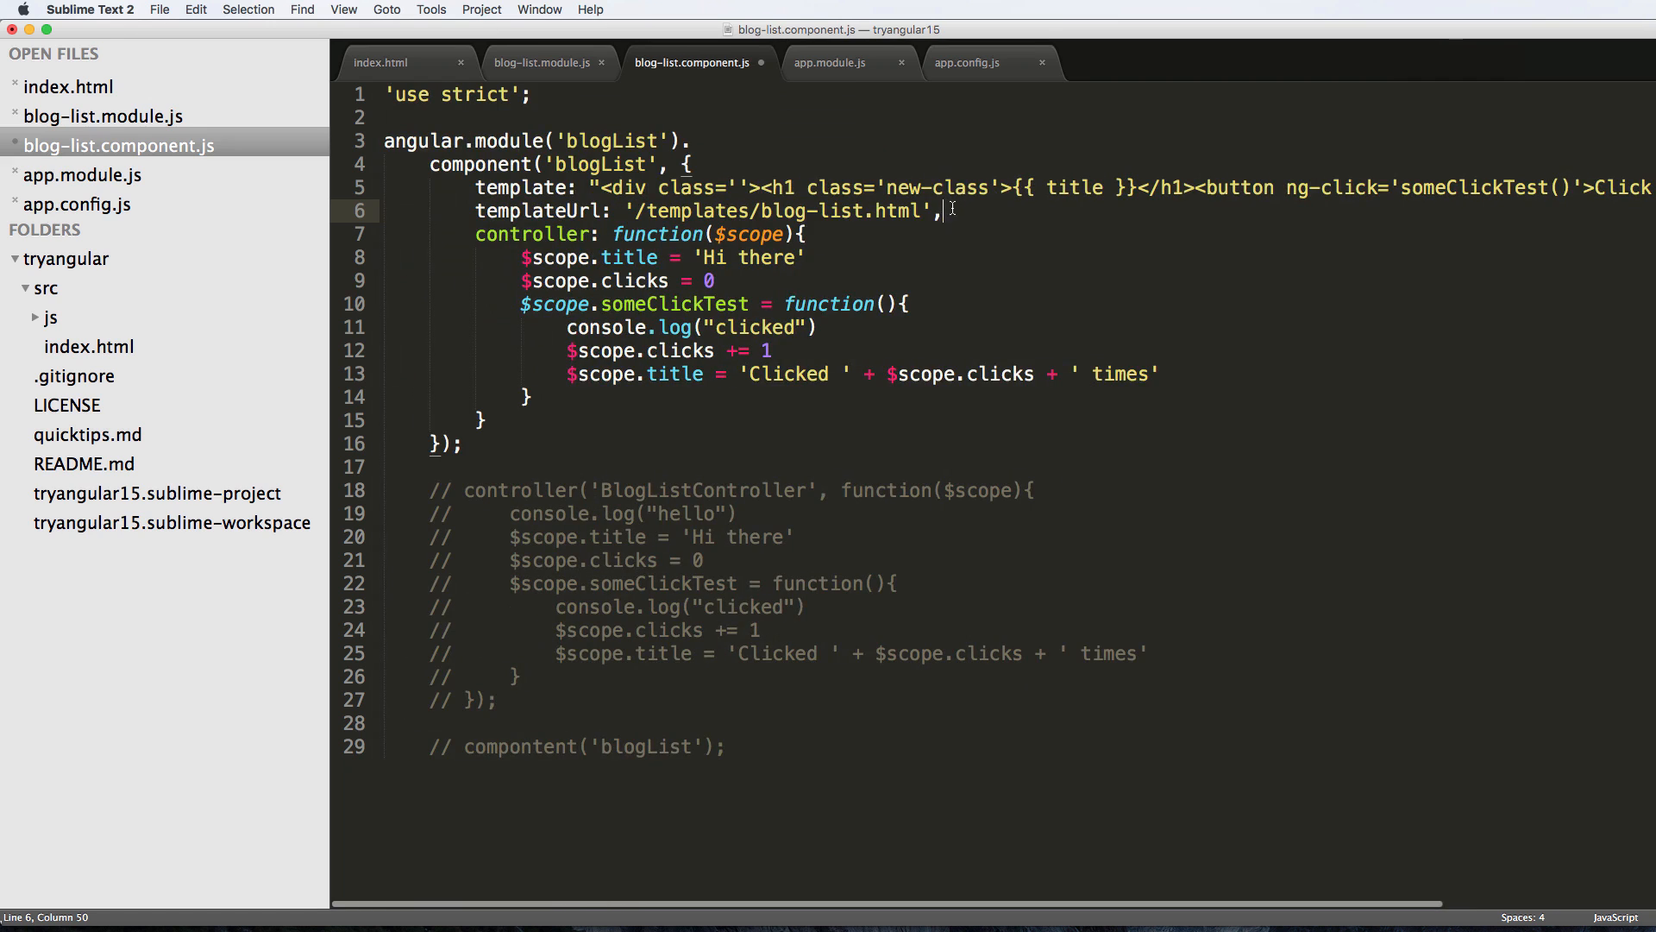
Comment out the inline template, reload 0.0.0.0:8000 in Chrome and inspect the blank page.
click(486, 186)
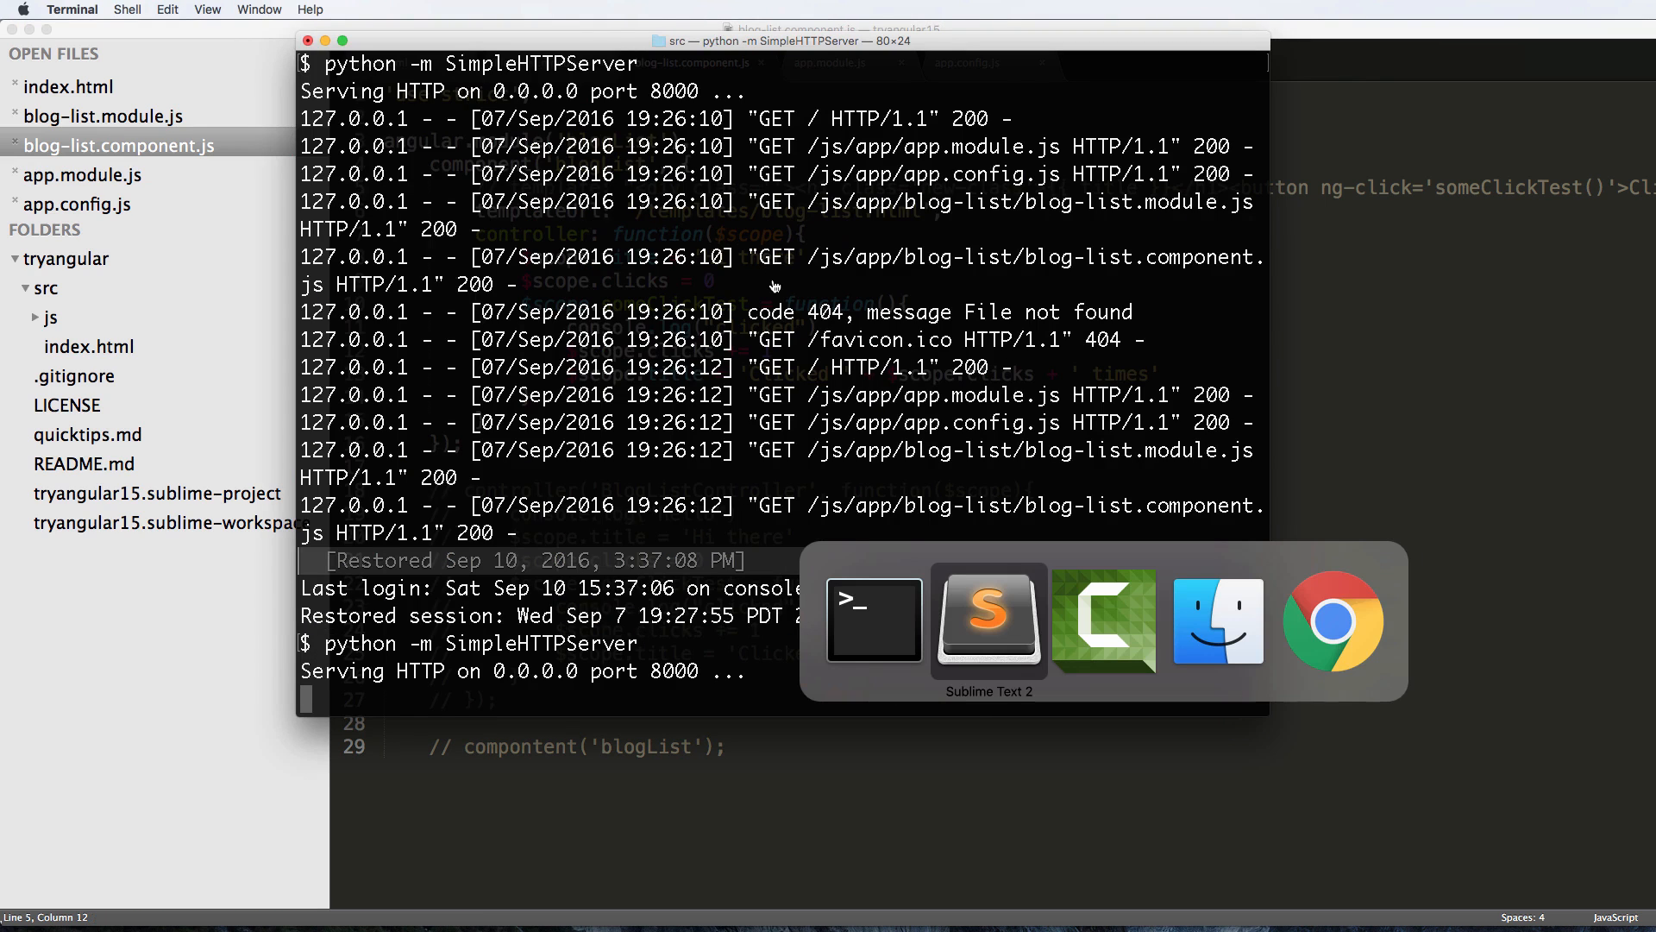
click(1333, 619)
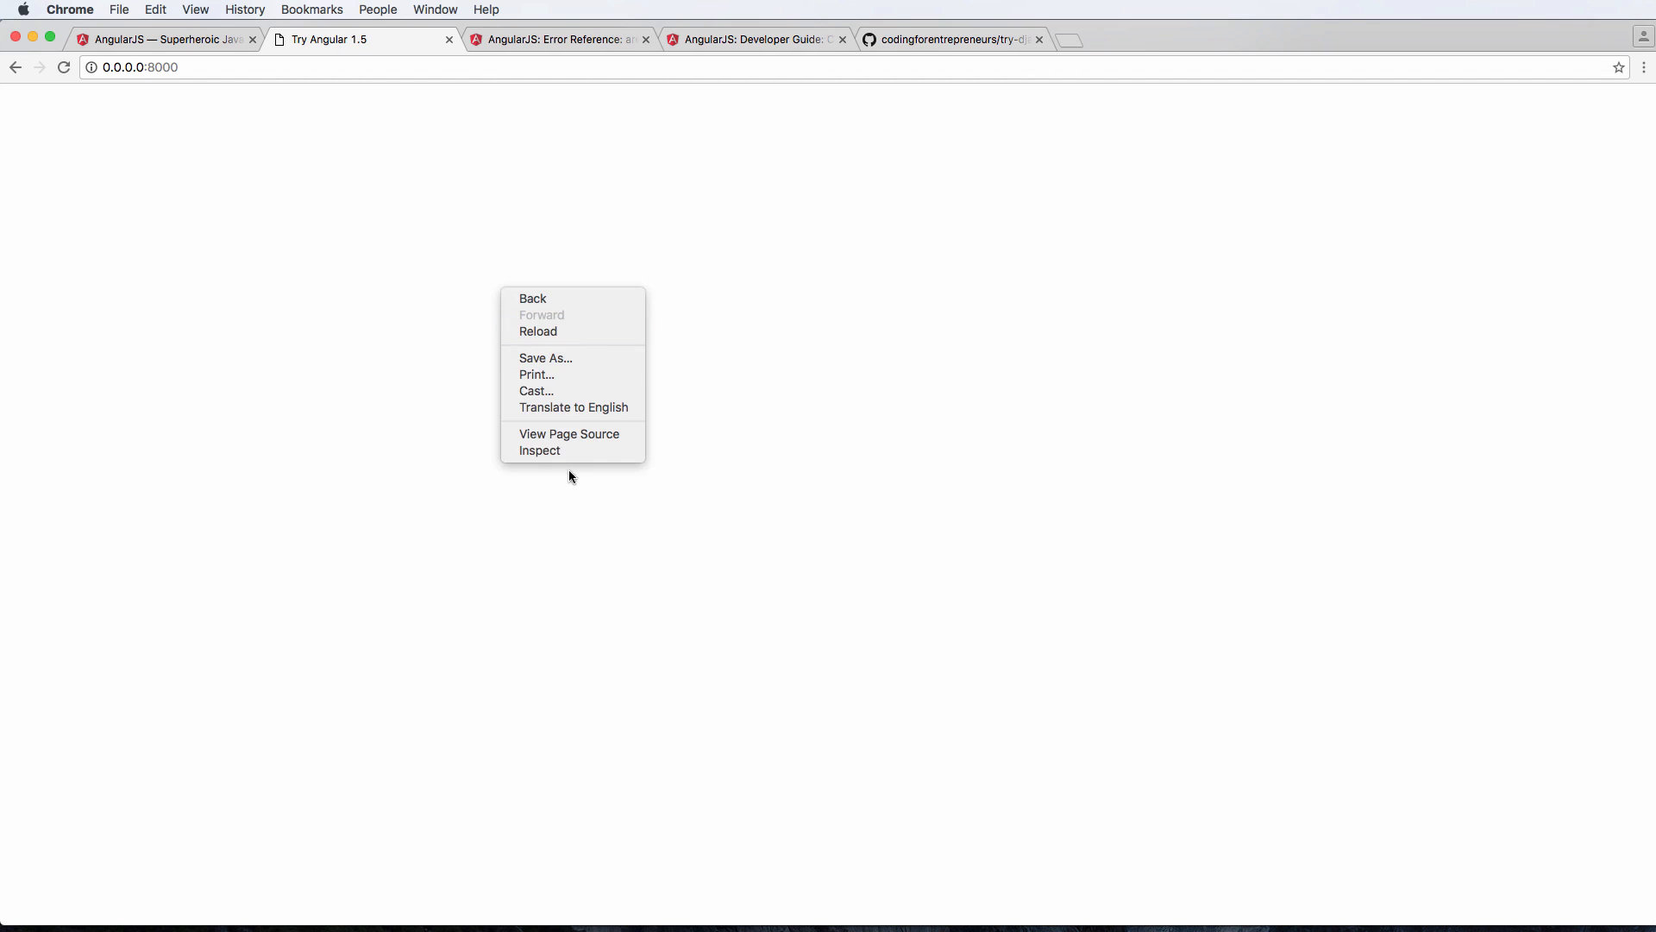
click(540, 450)
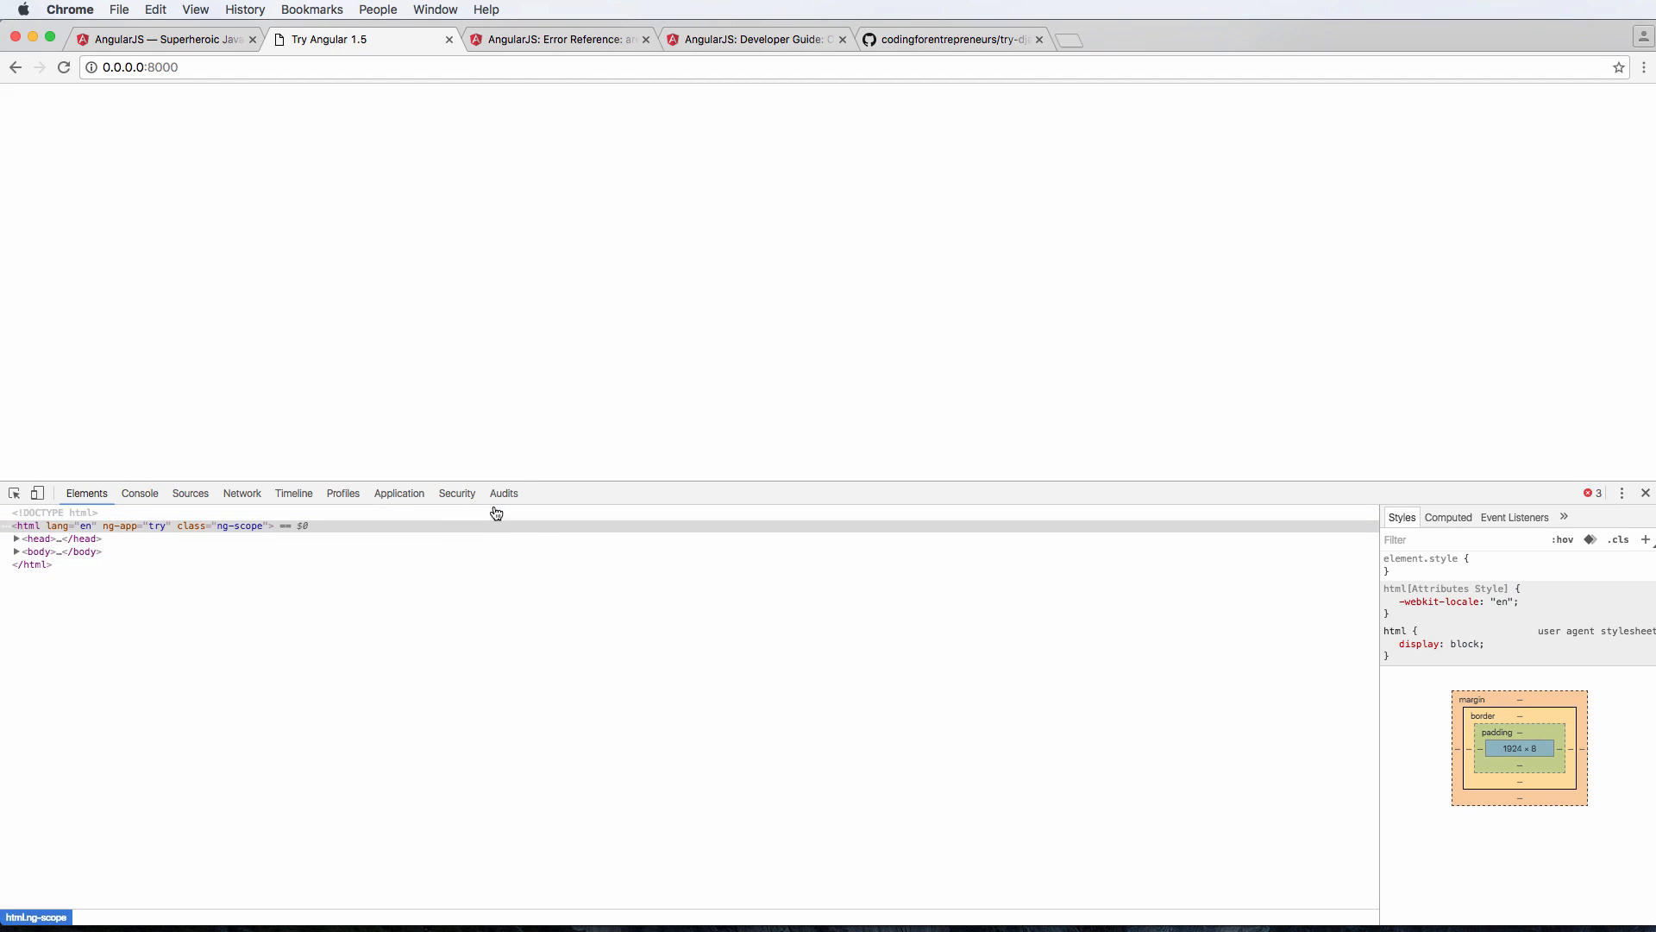
click(138, 494)
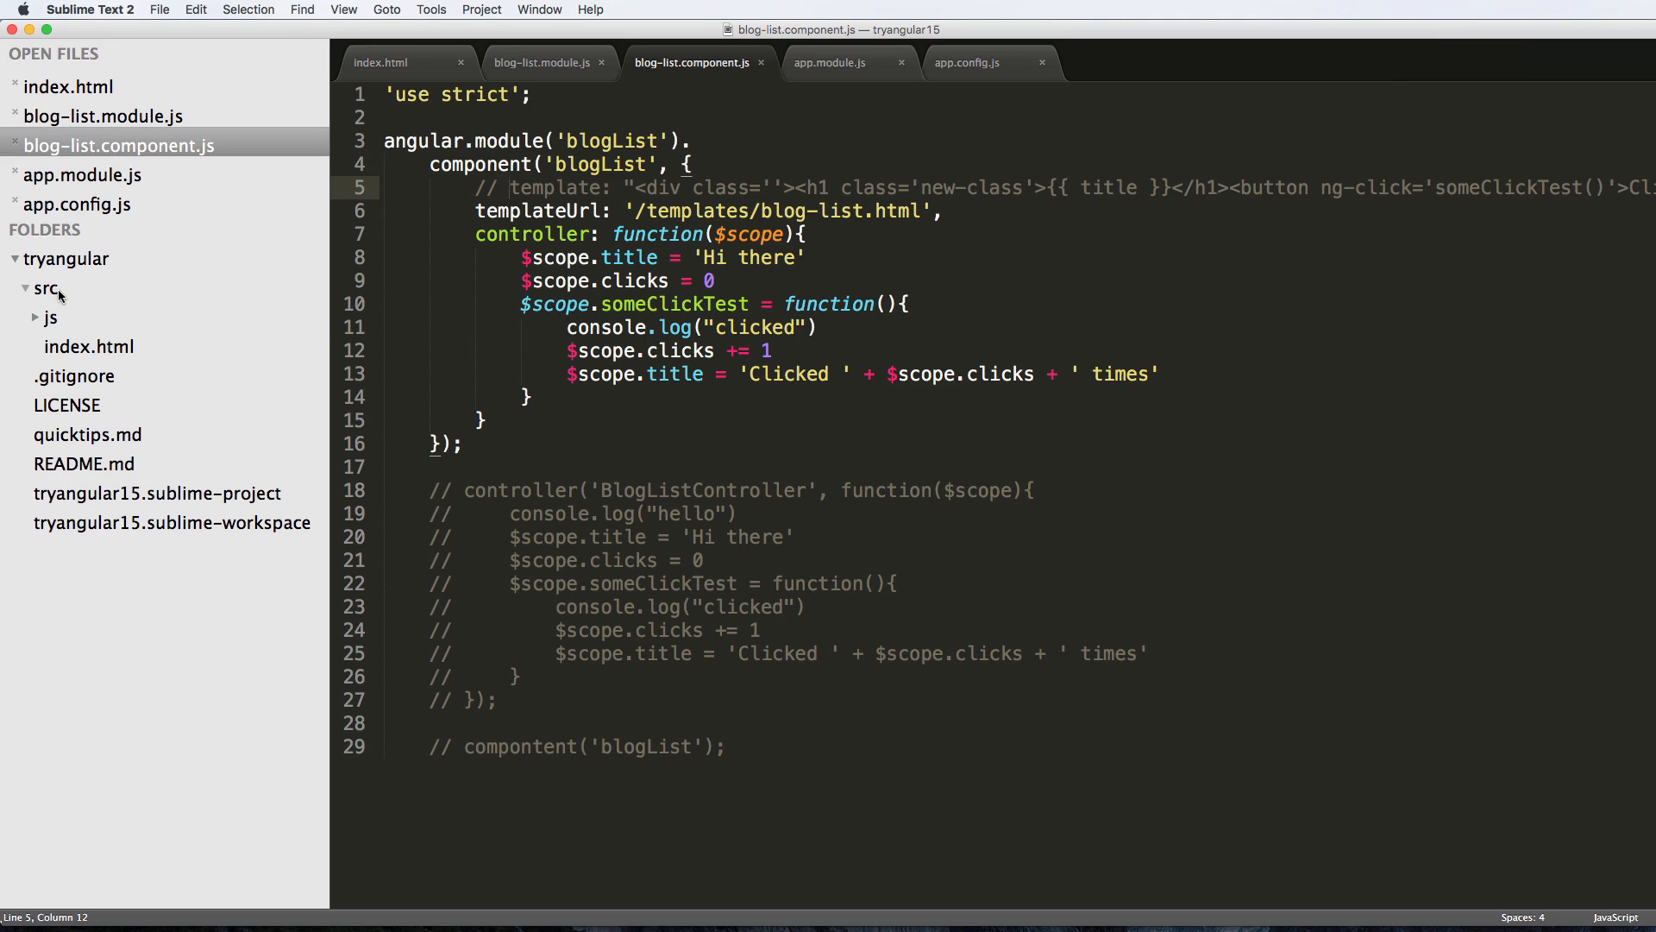
Create a new file under src, save it as blog-list.html in templates, and return to the component script.
right_click(45, 288)
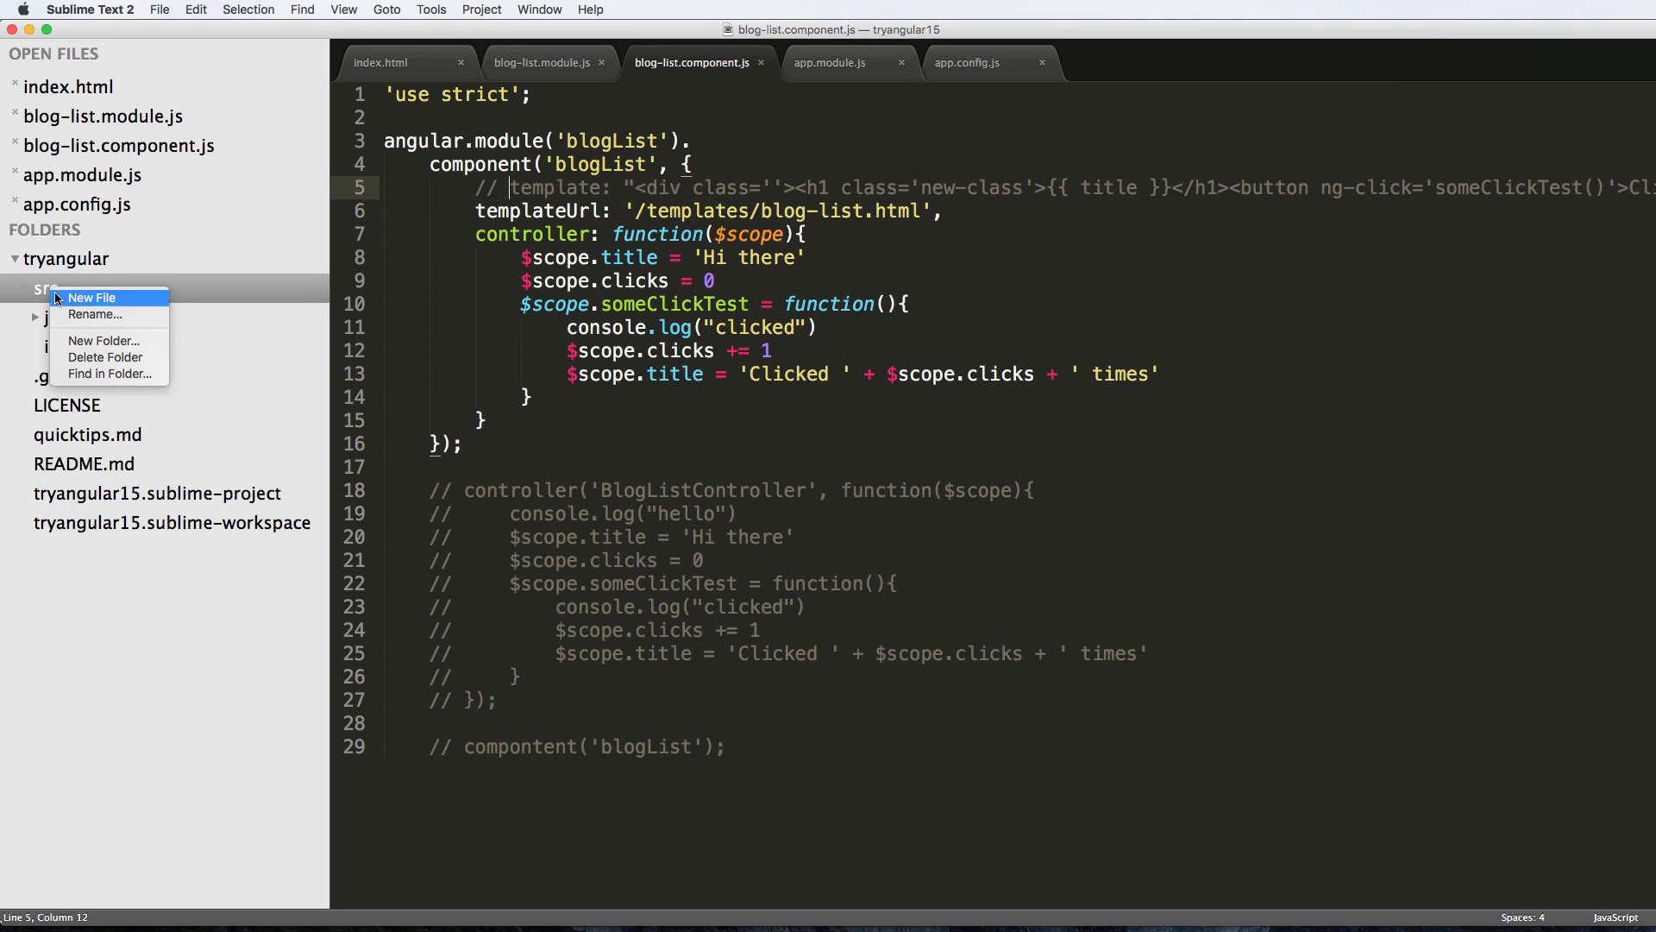
click(101, 340)
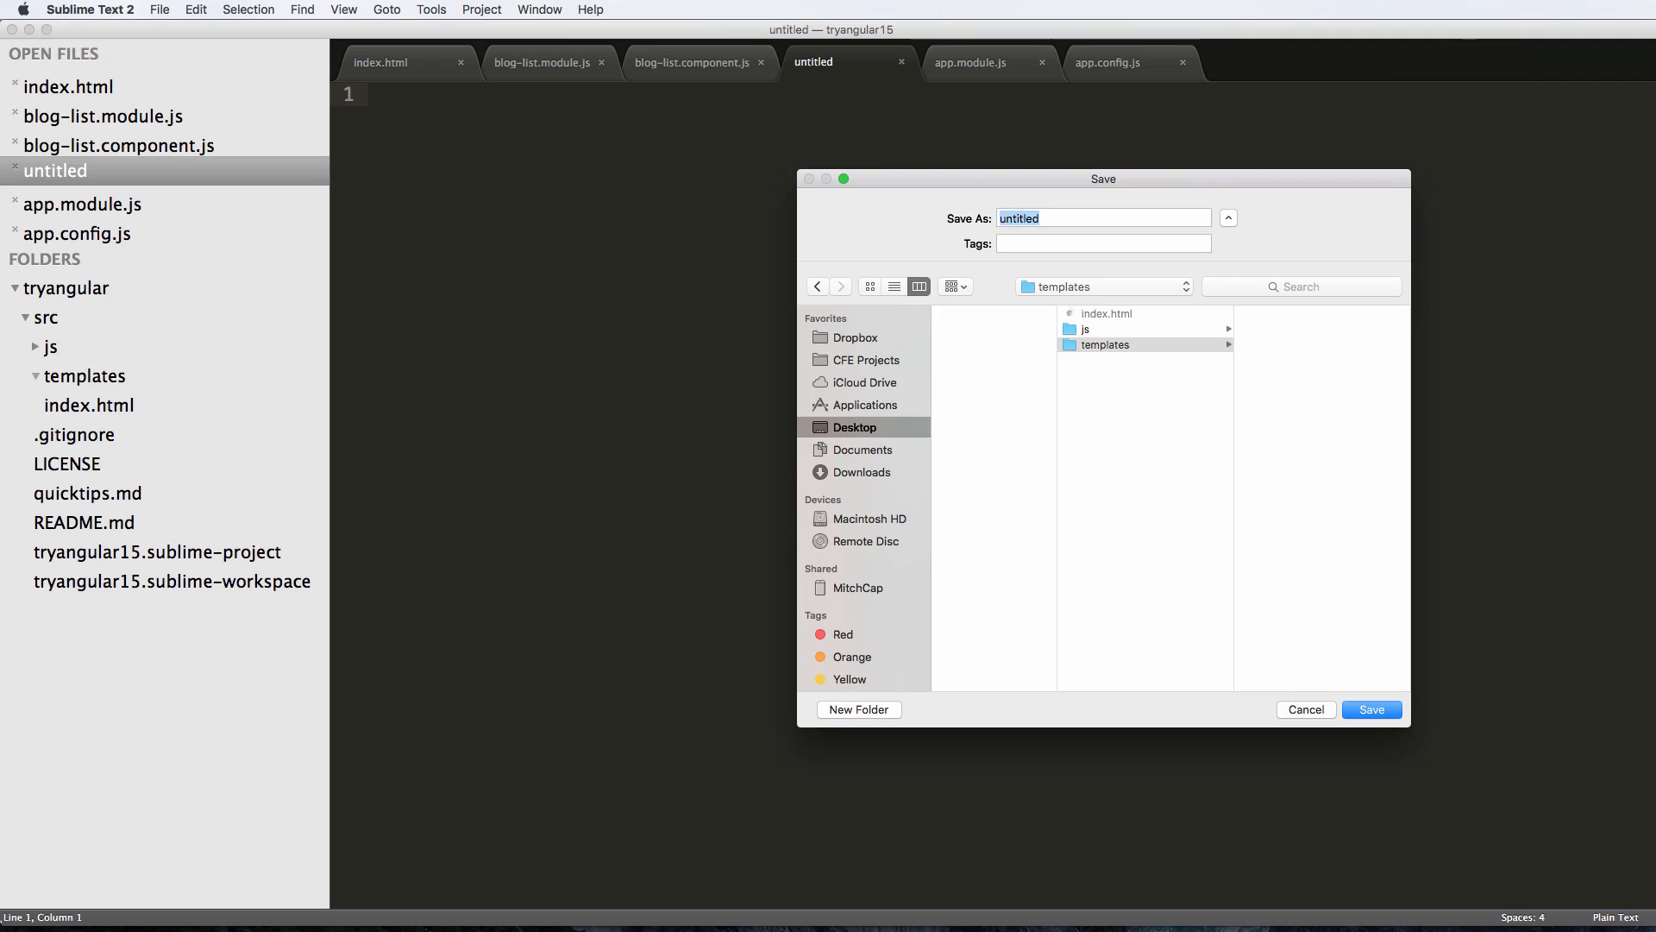
text(blog-list.)
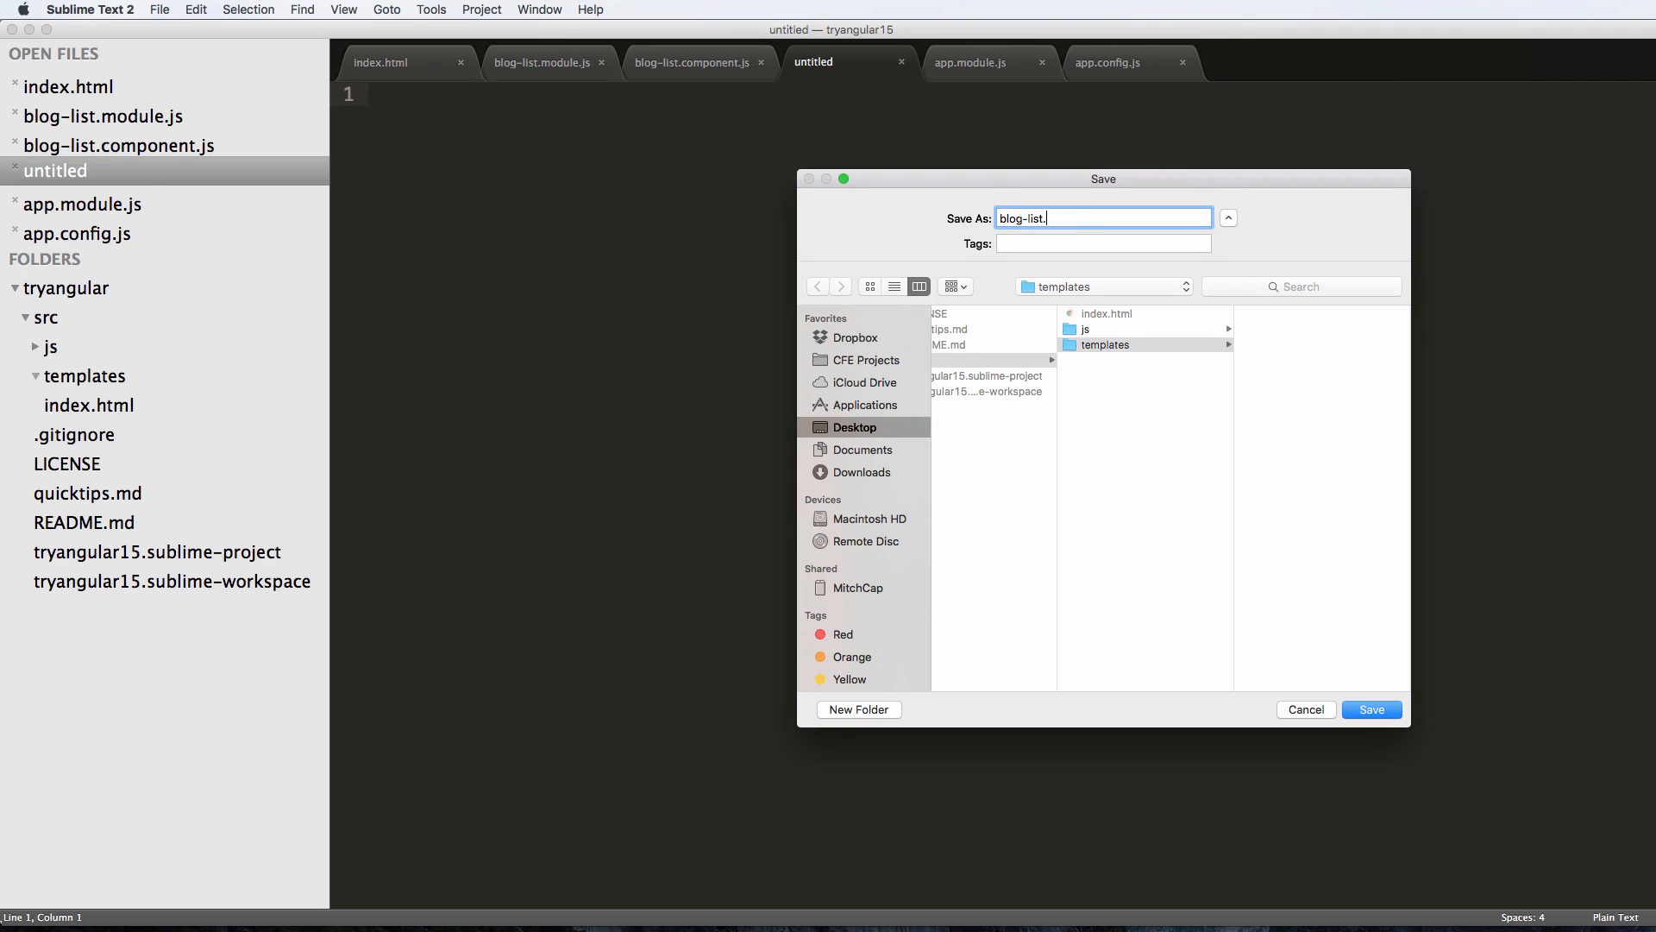
click(1370, 709)
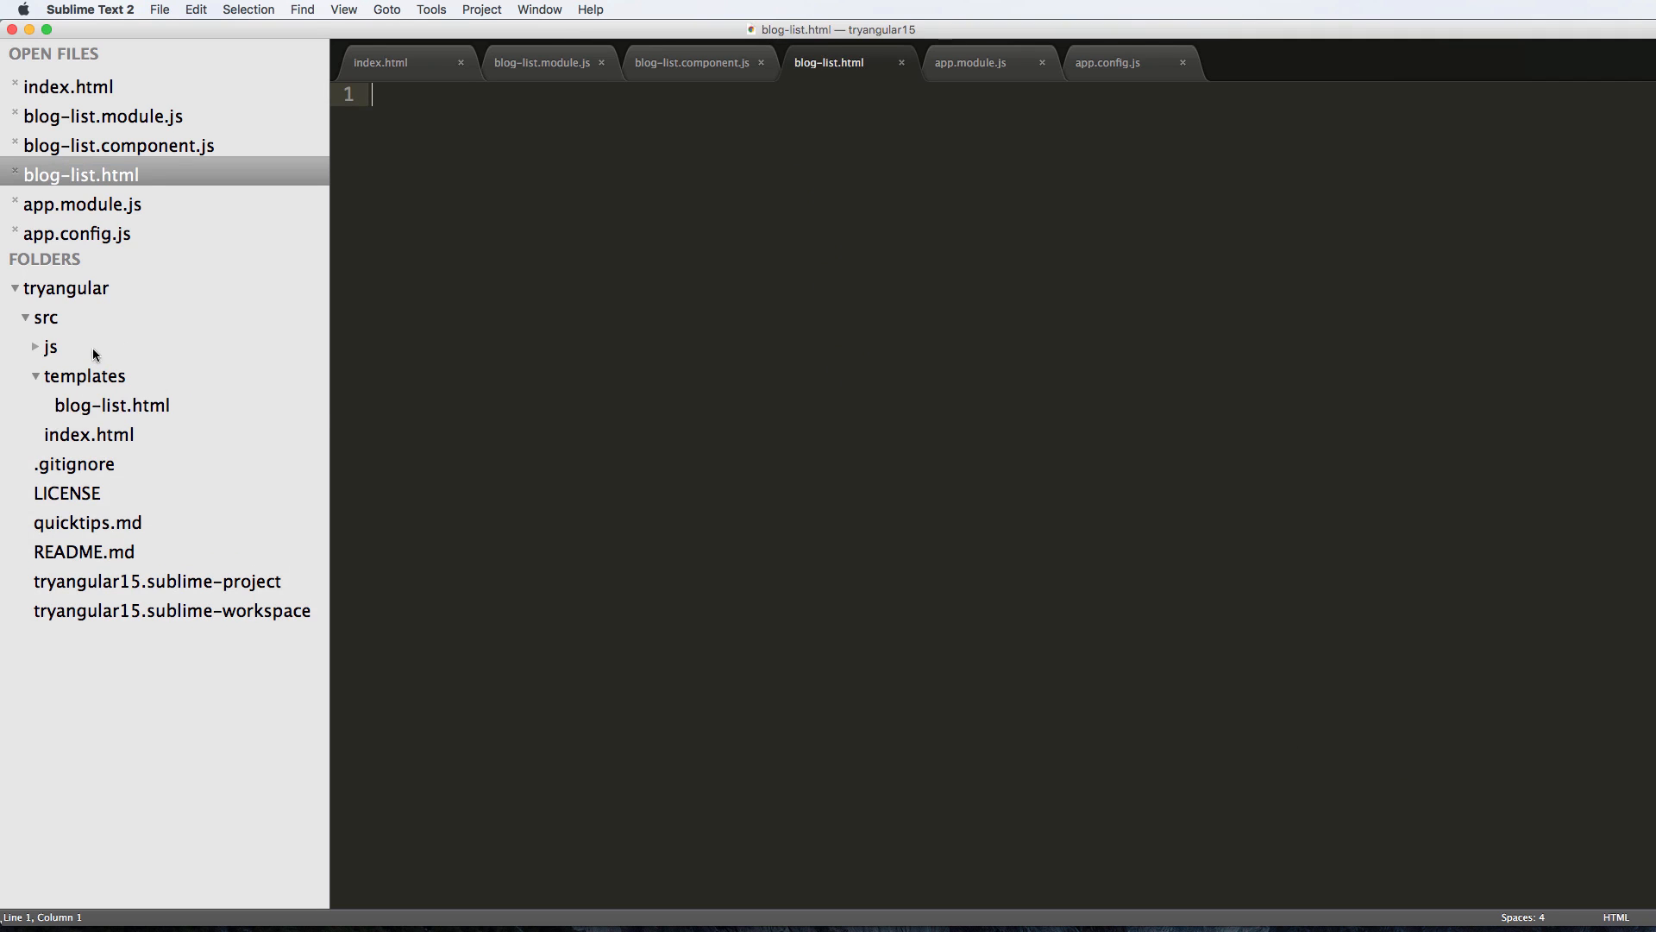
click(692, 62)
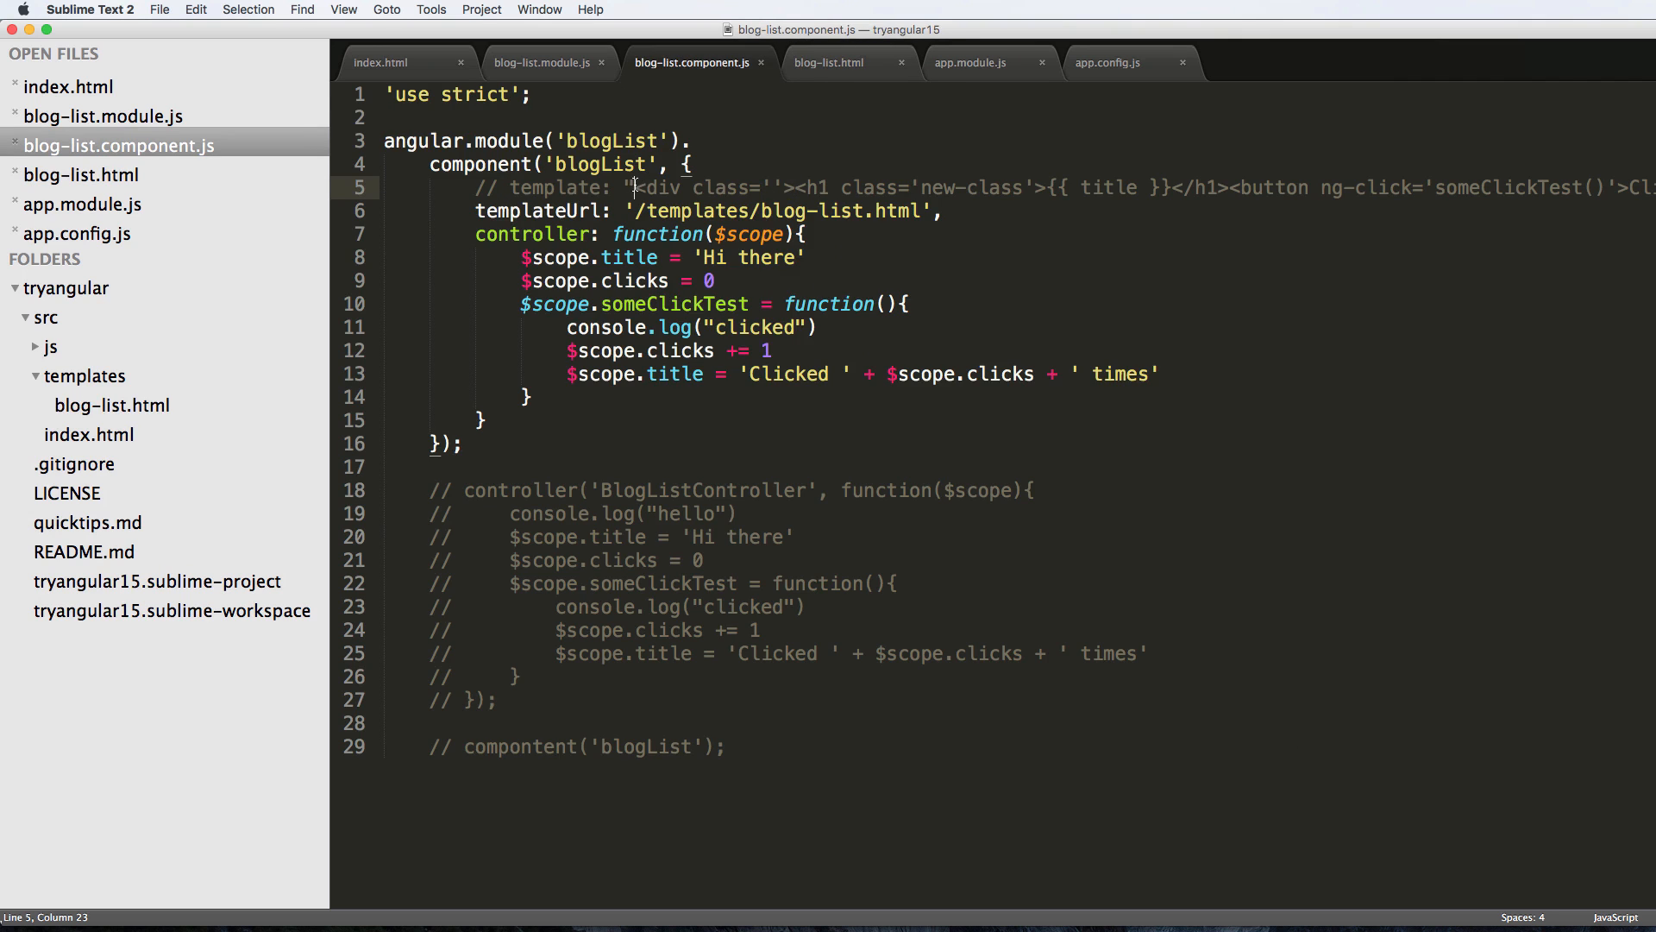
Paste the div, h1 title and Click me! button markup into blog-list.html, split across lines, and save.
scroll(right, 3)
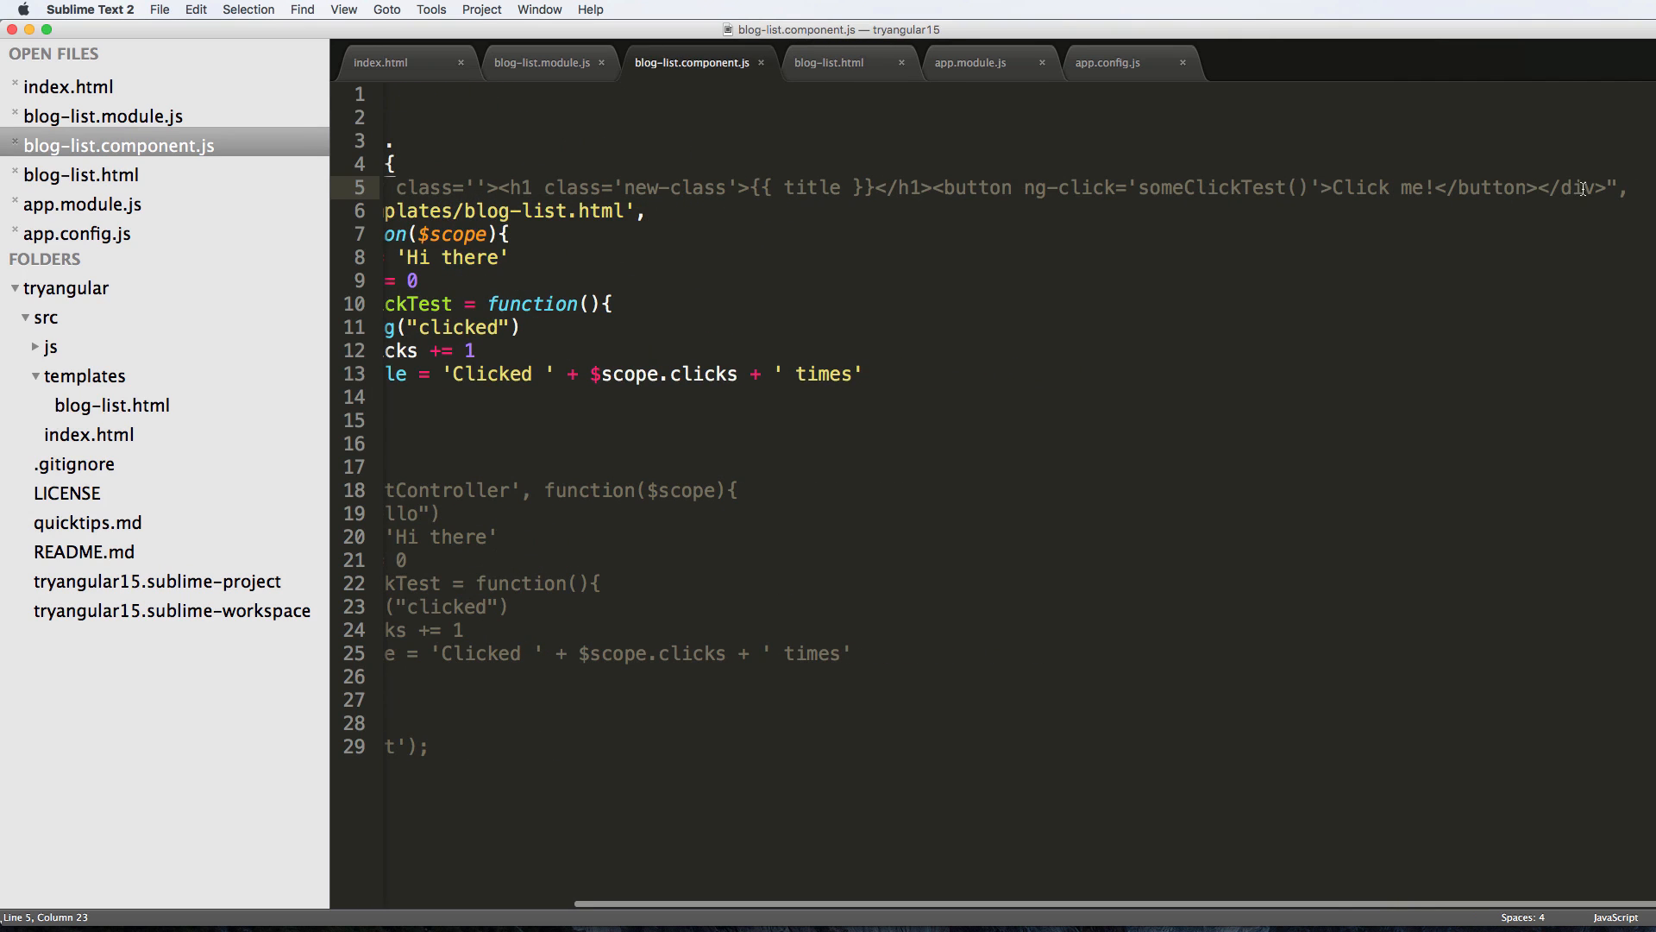
click(830, 62)
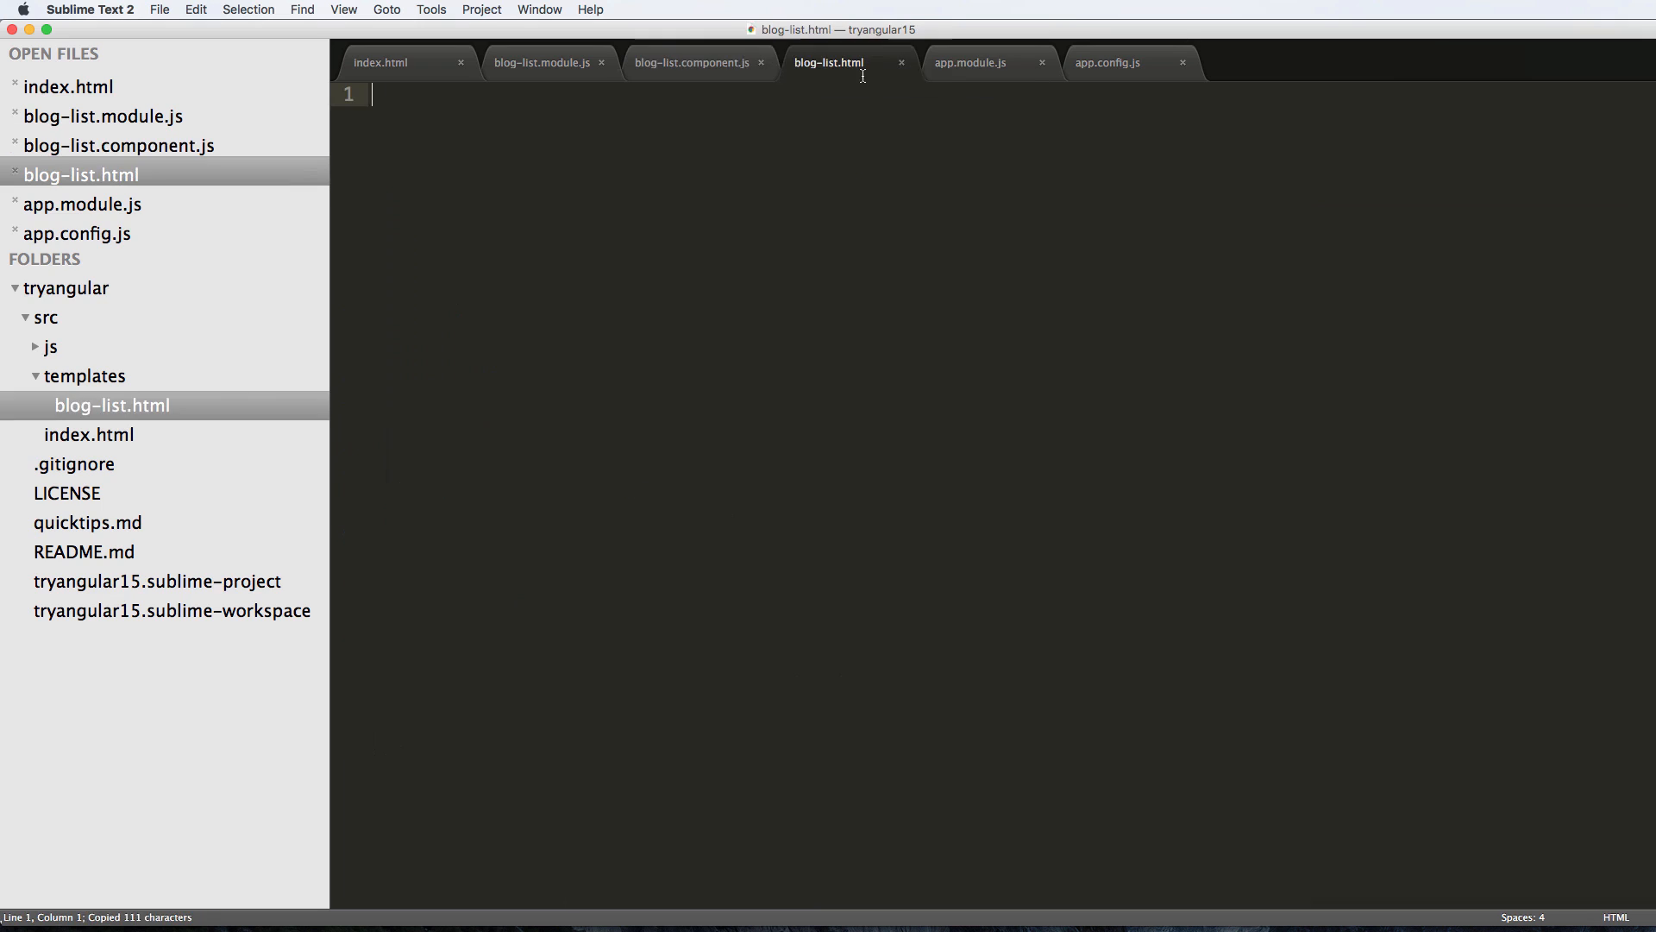
text(<div class=''><h1 class='new-class'>{{ title }}</h1><button ng-click='someClickTest()'>Click me!</button></div>)
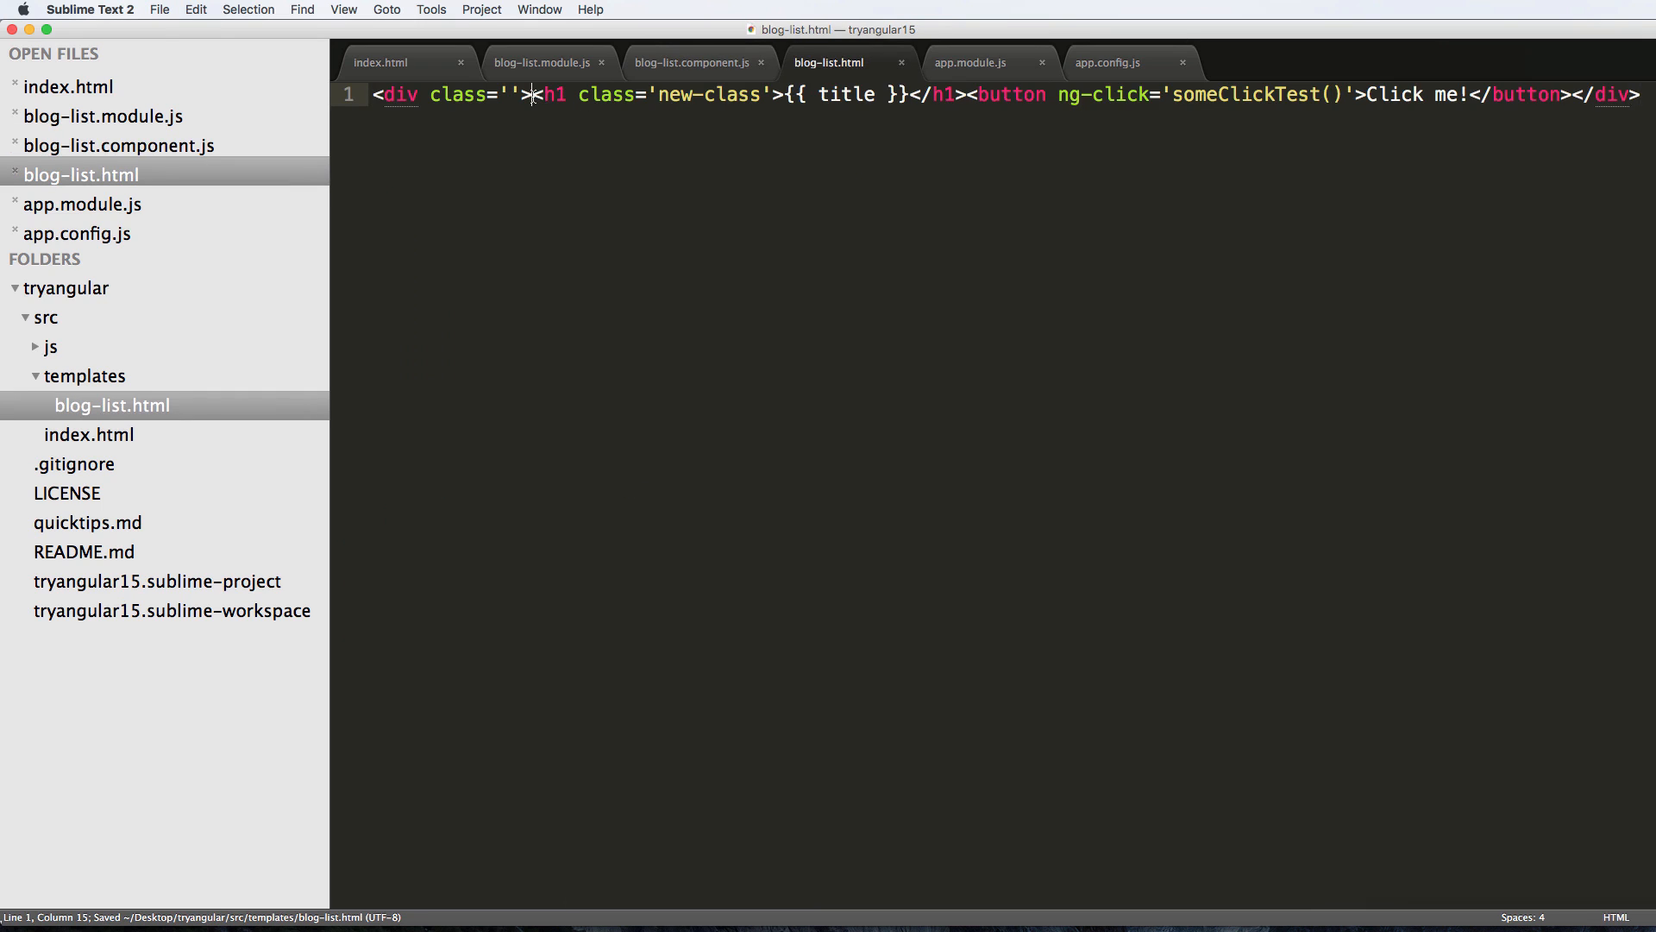
key(enter)
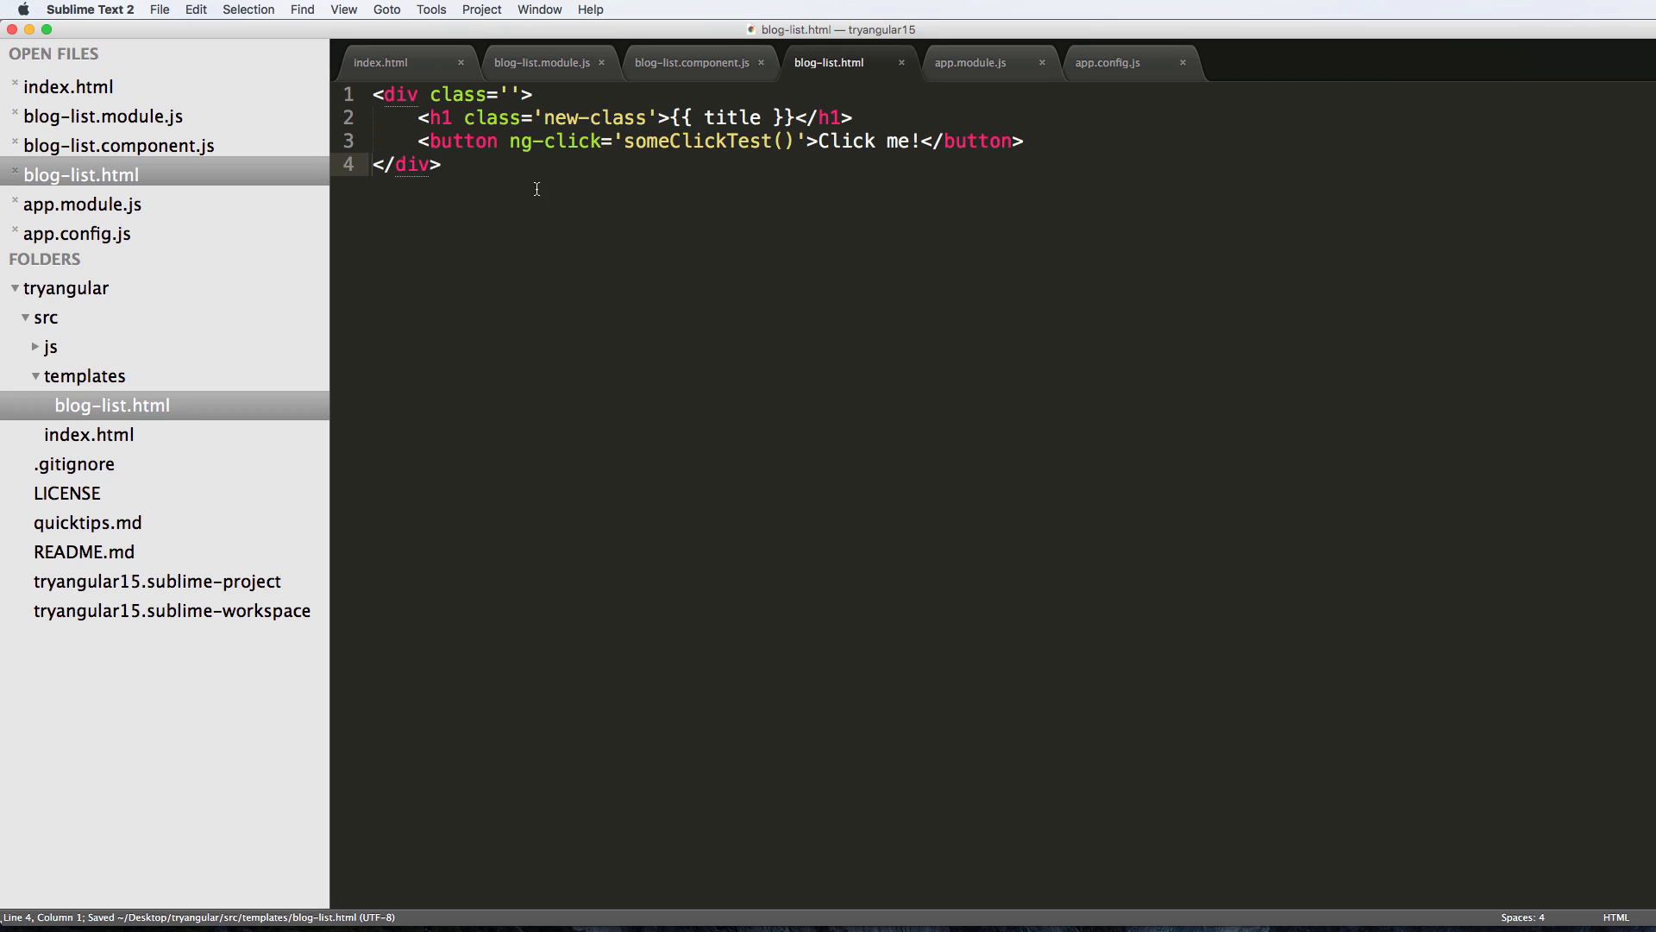
key(cmd+a)
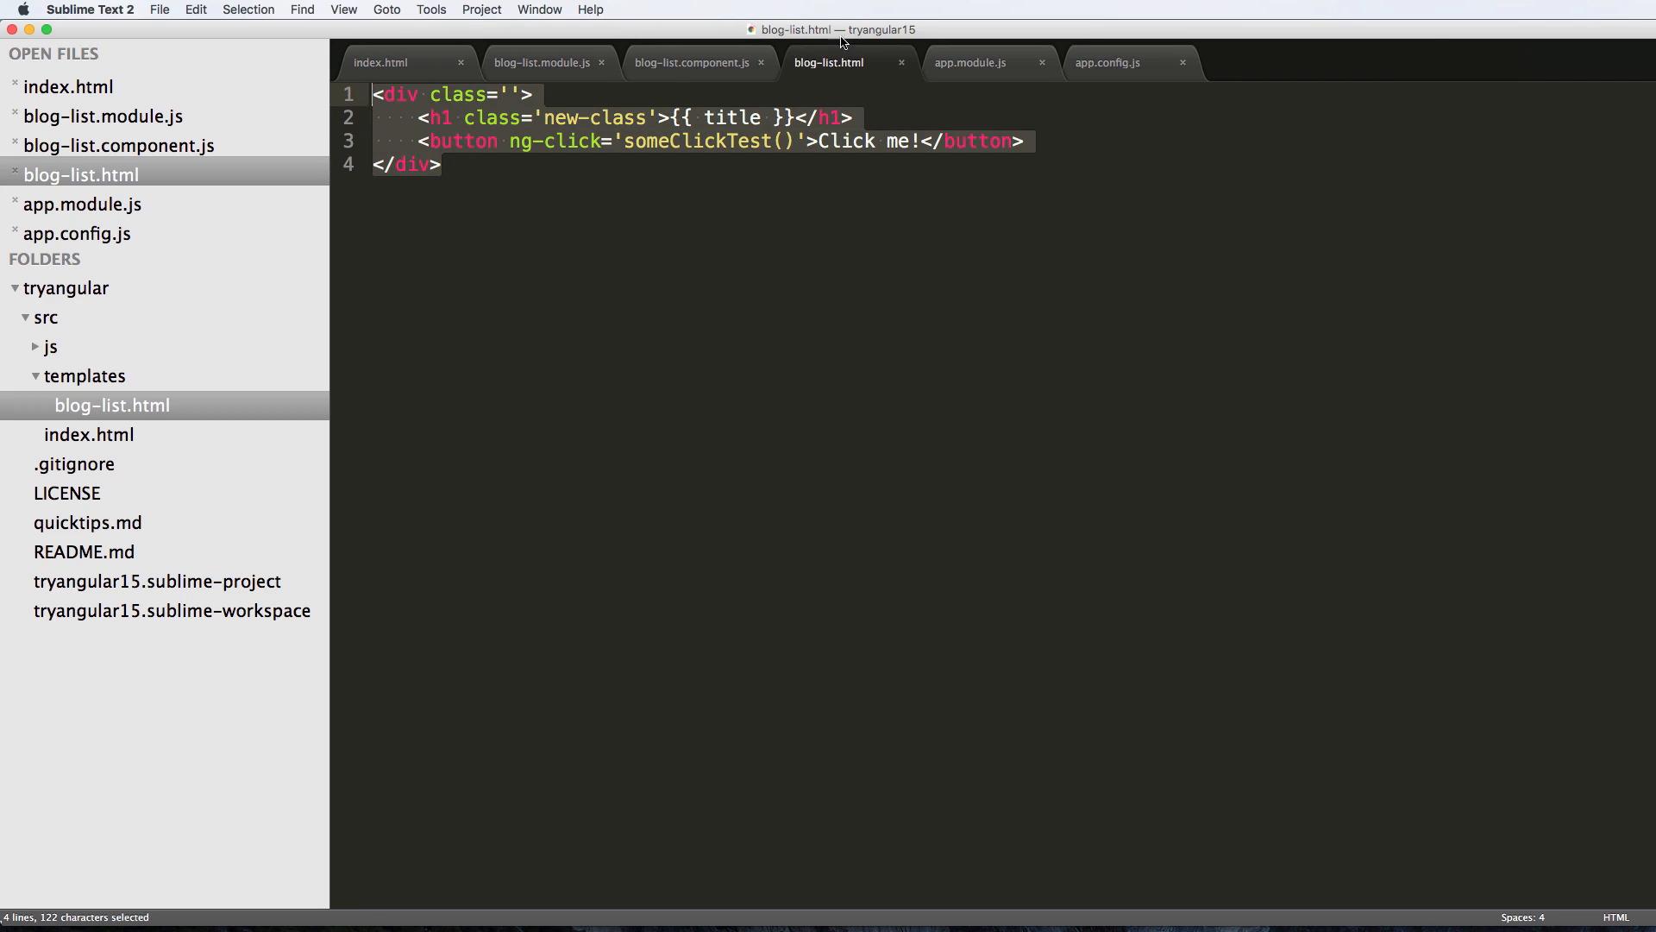
mouse_move(216, 70)
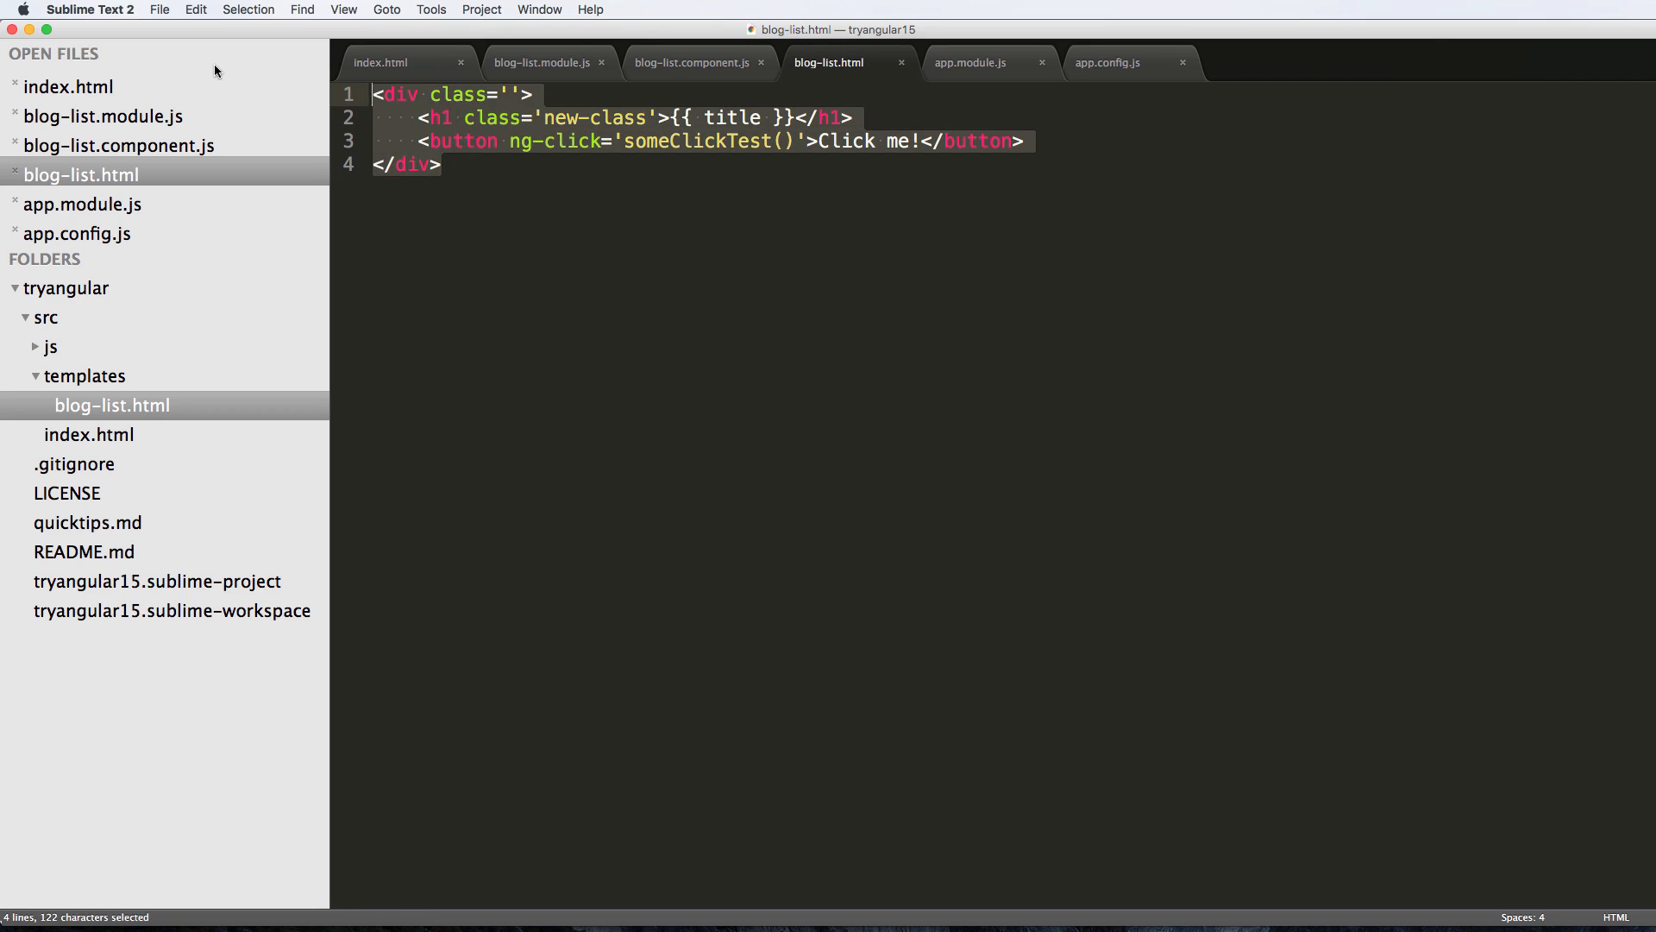
mouse_move(681, 126)
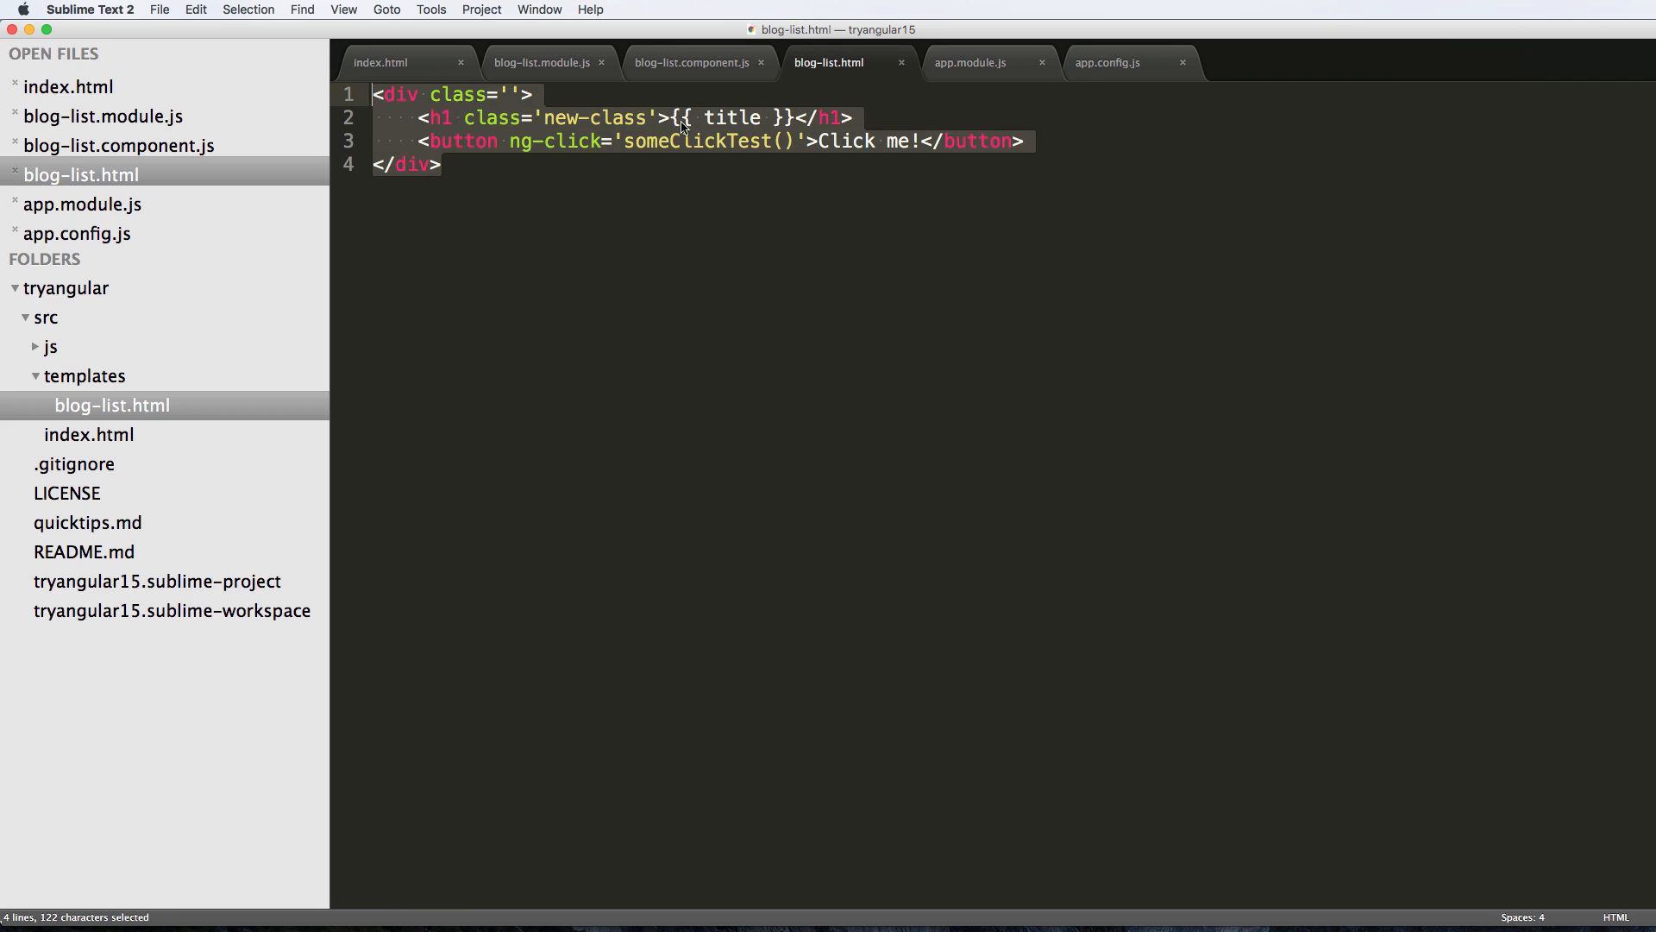
click(621, 166)
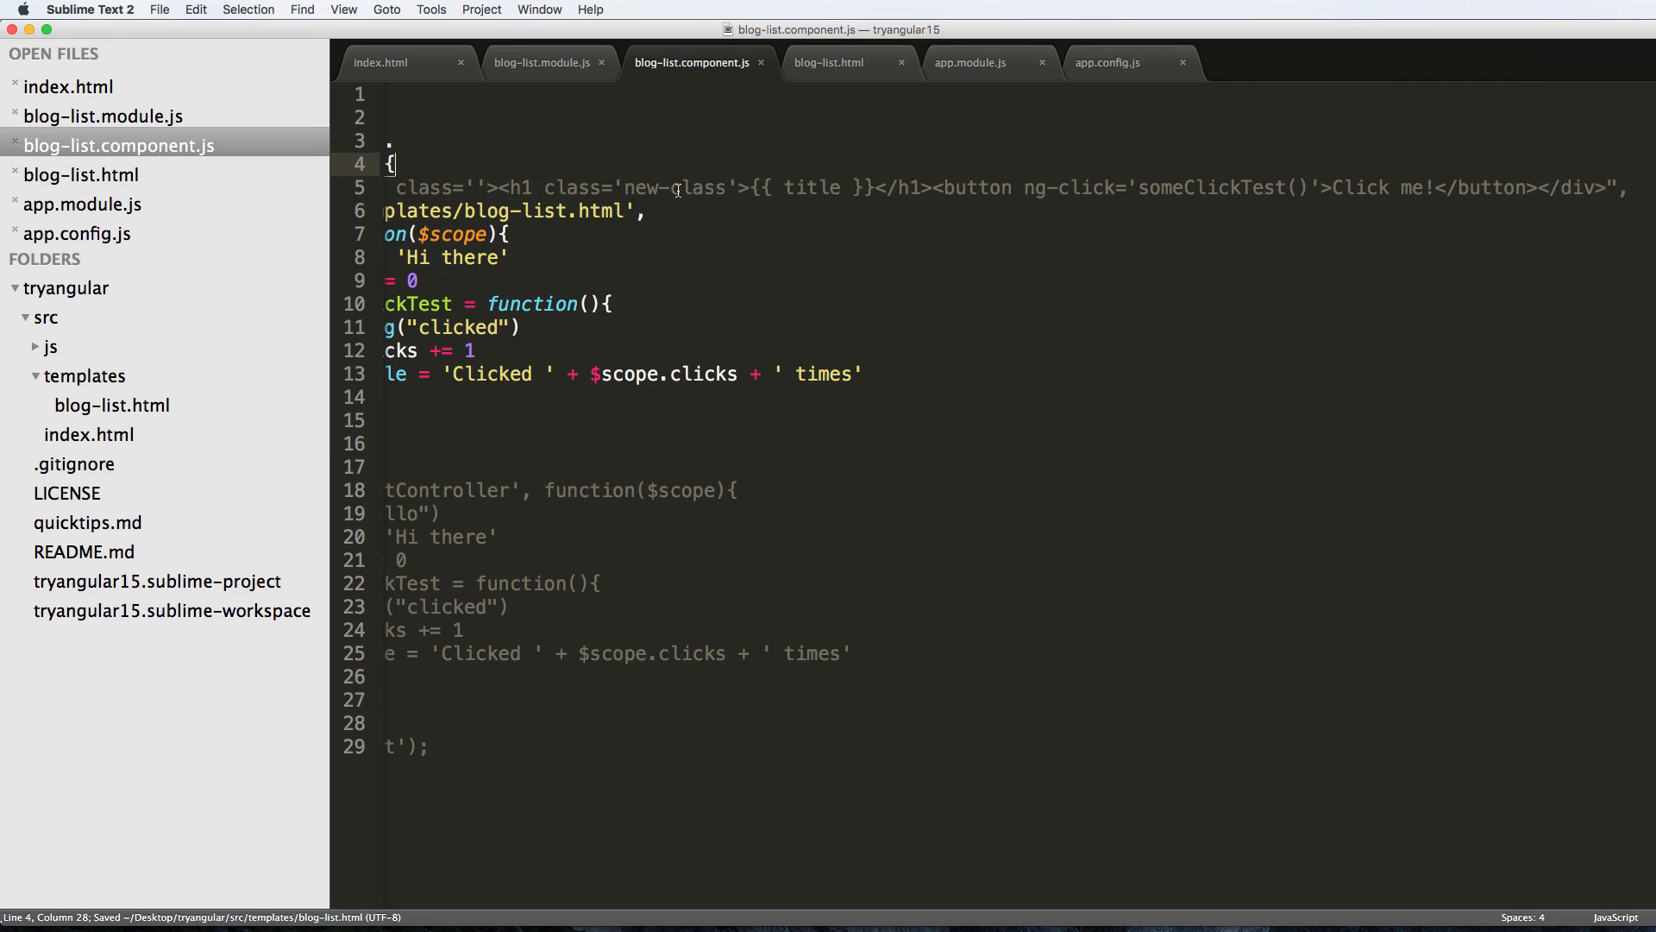
Review the commented template and templateUrl line, check blog-list.html's markup, and return to the script.
scroll(left, 3)
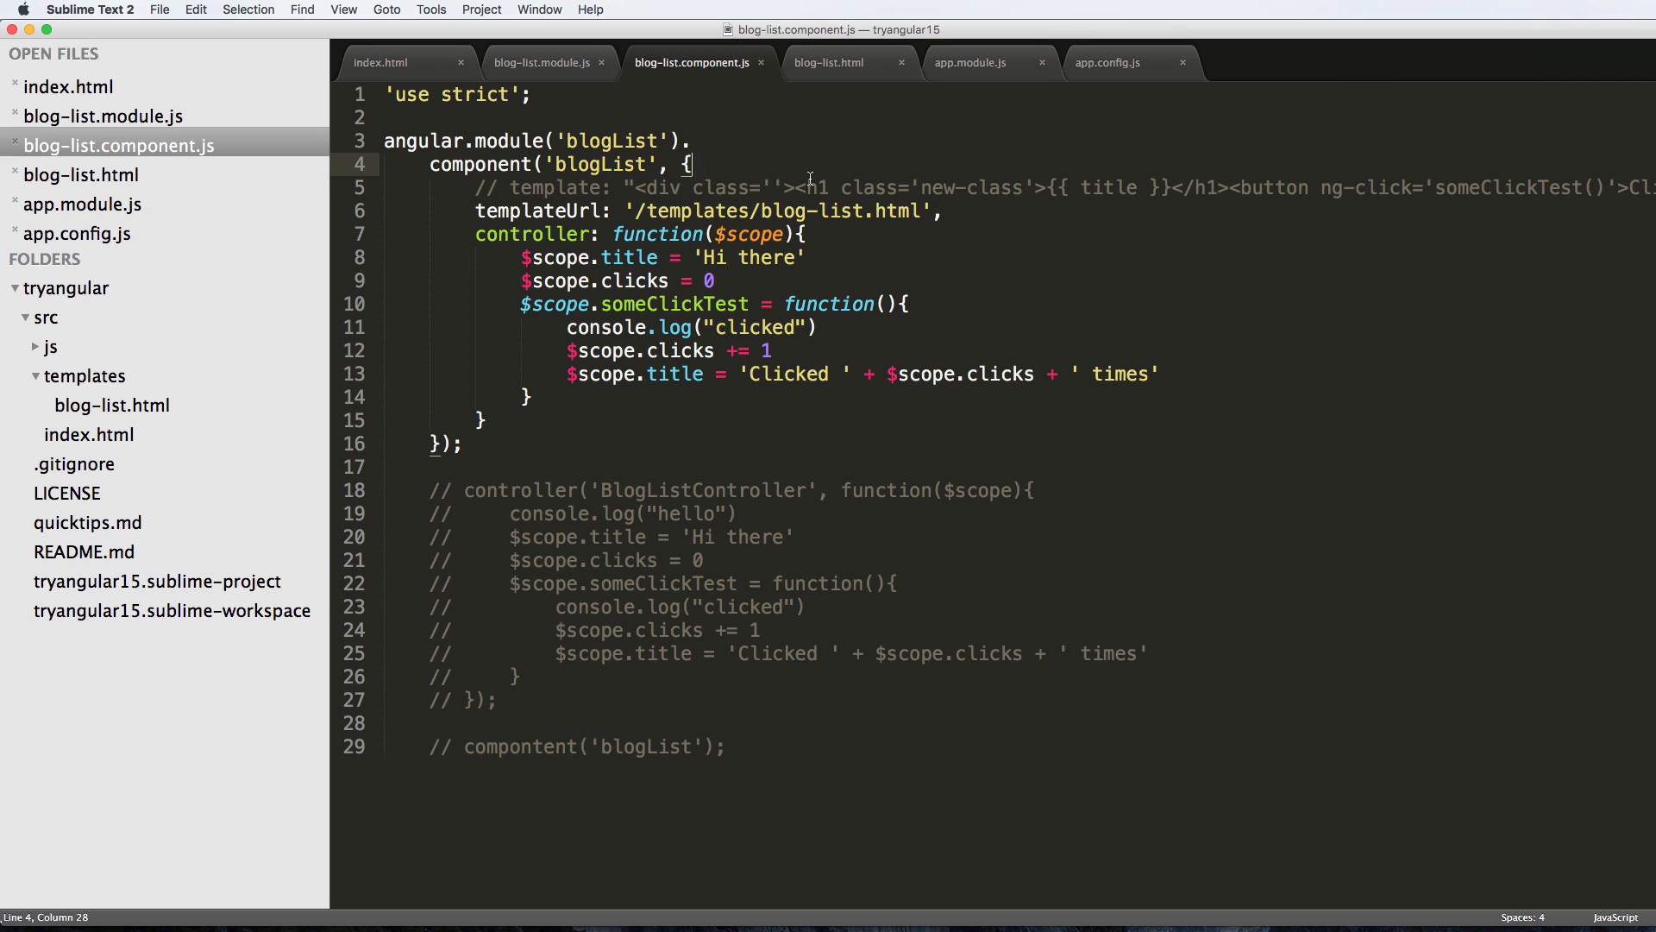
click(831, 62)
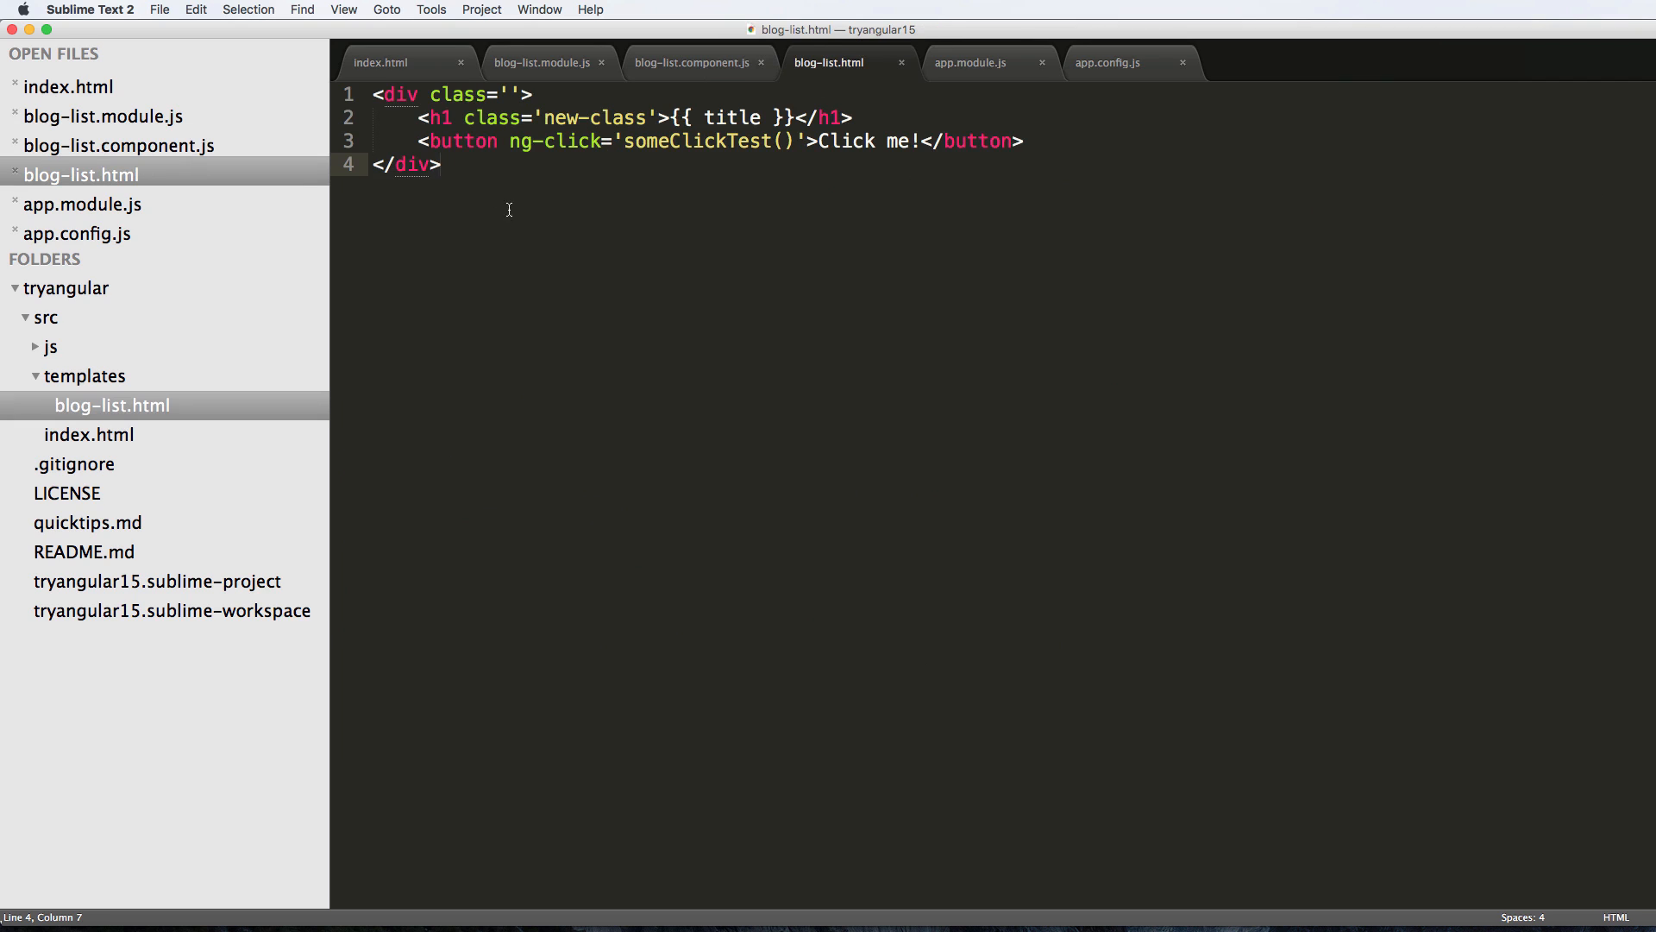
key(cmd+a)
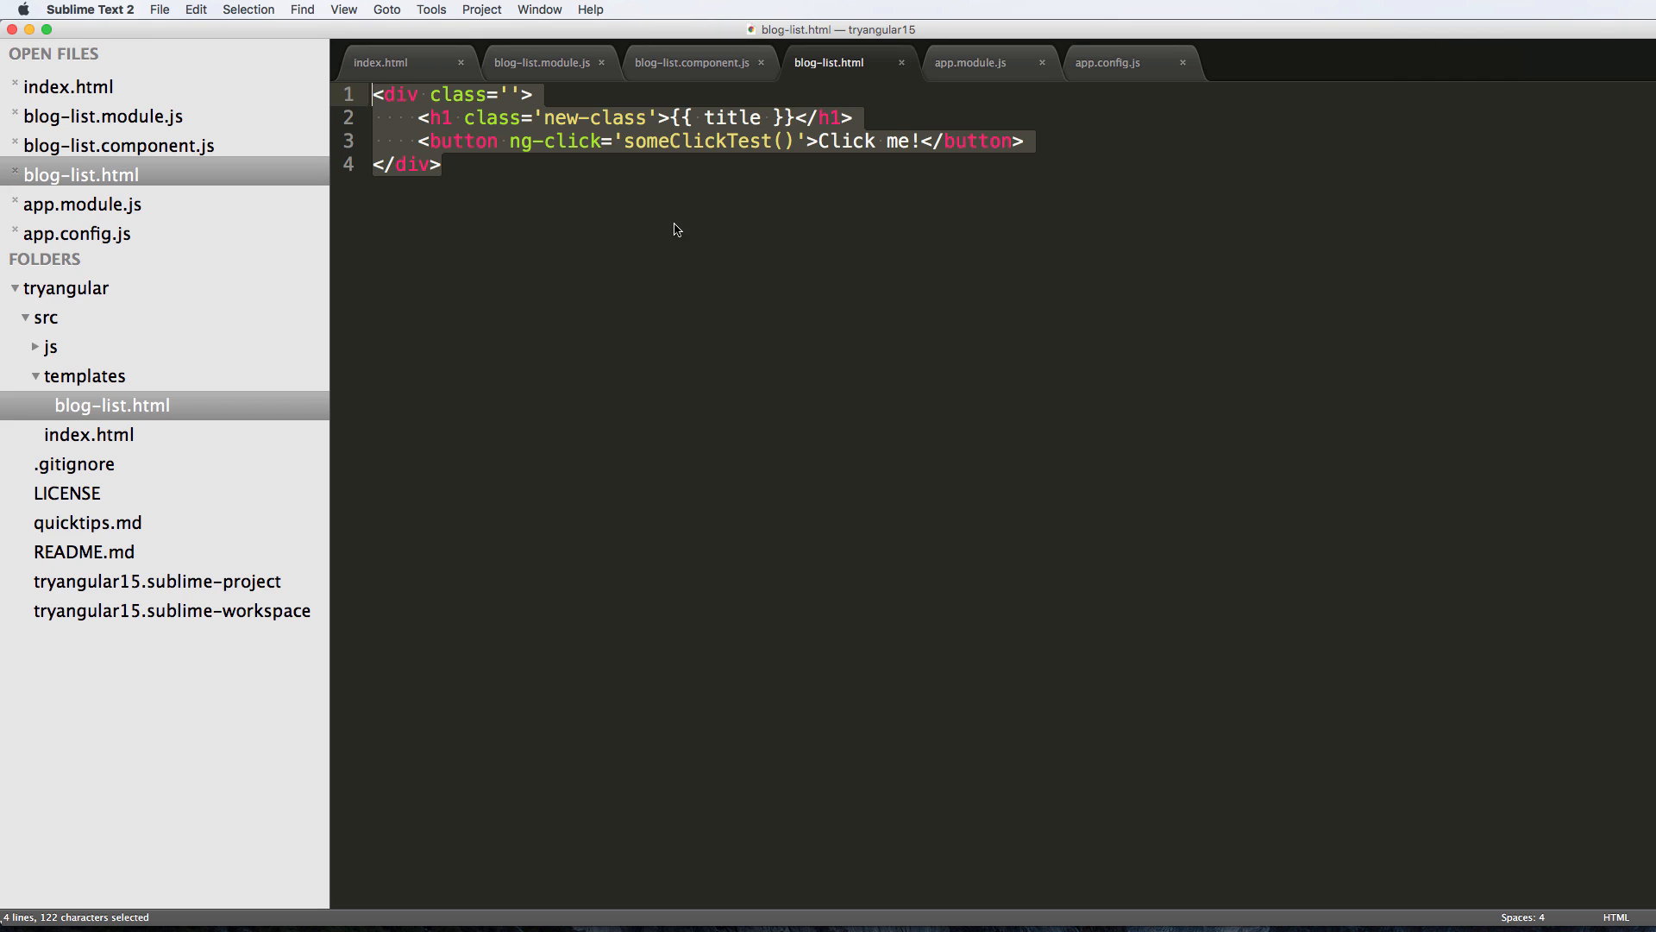
click(696, 62)
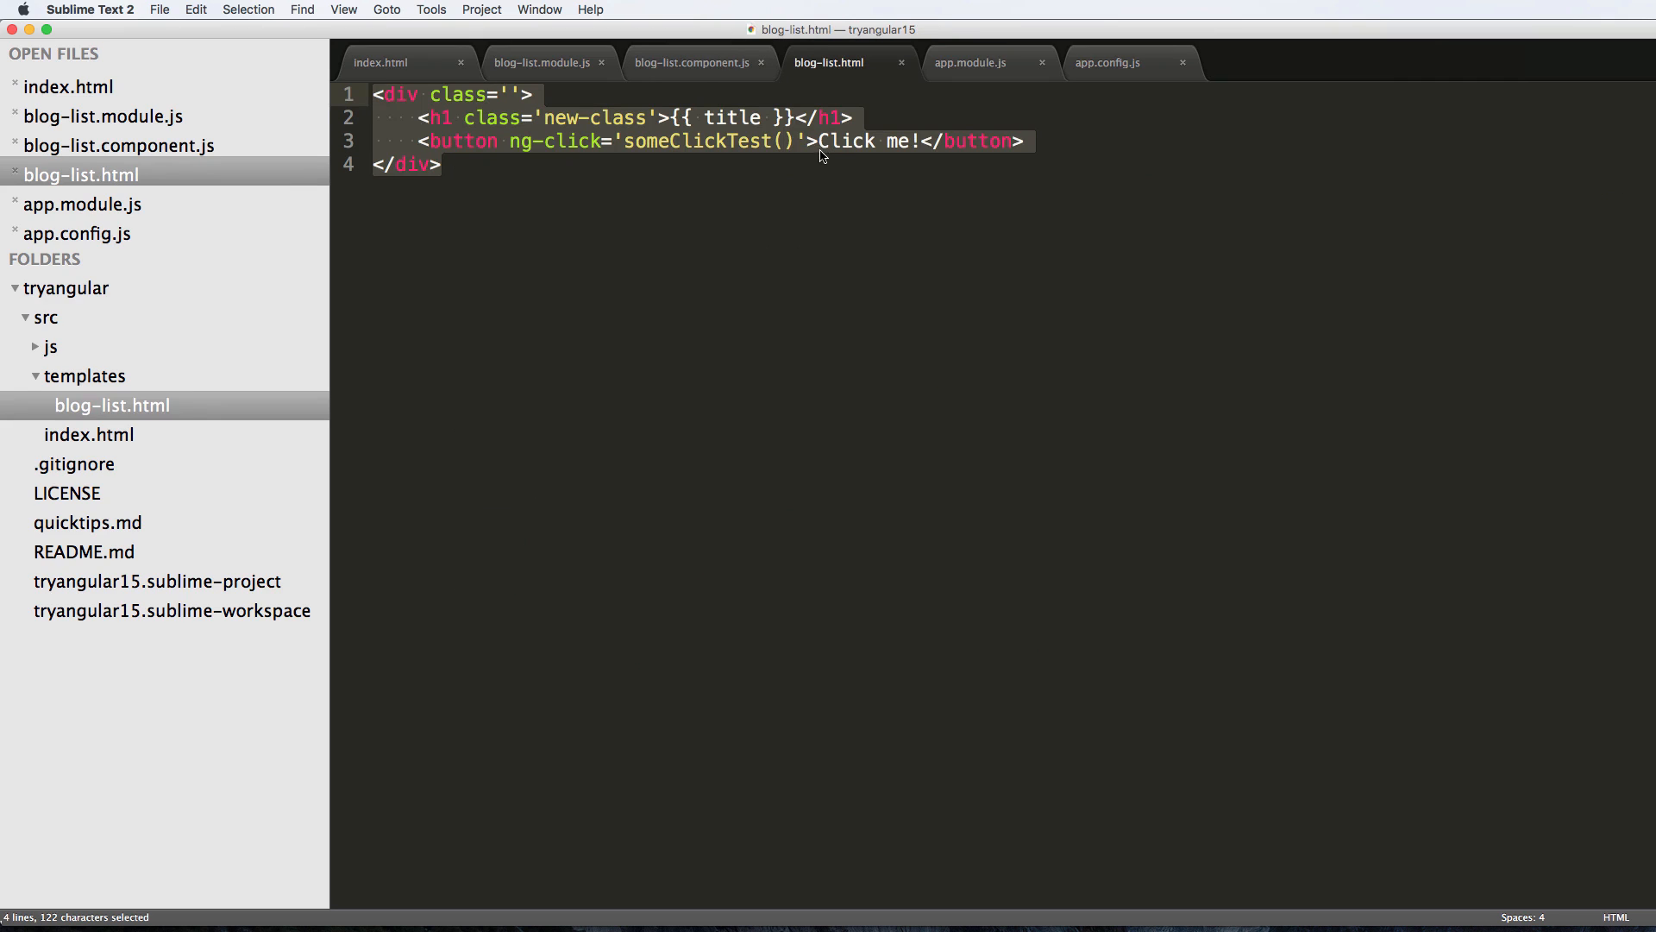
click(695, 62)
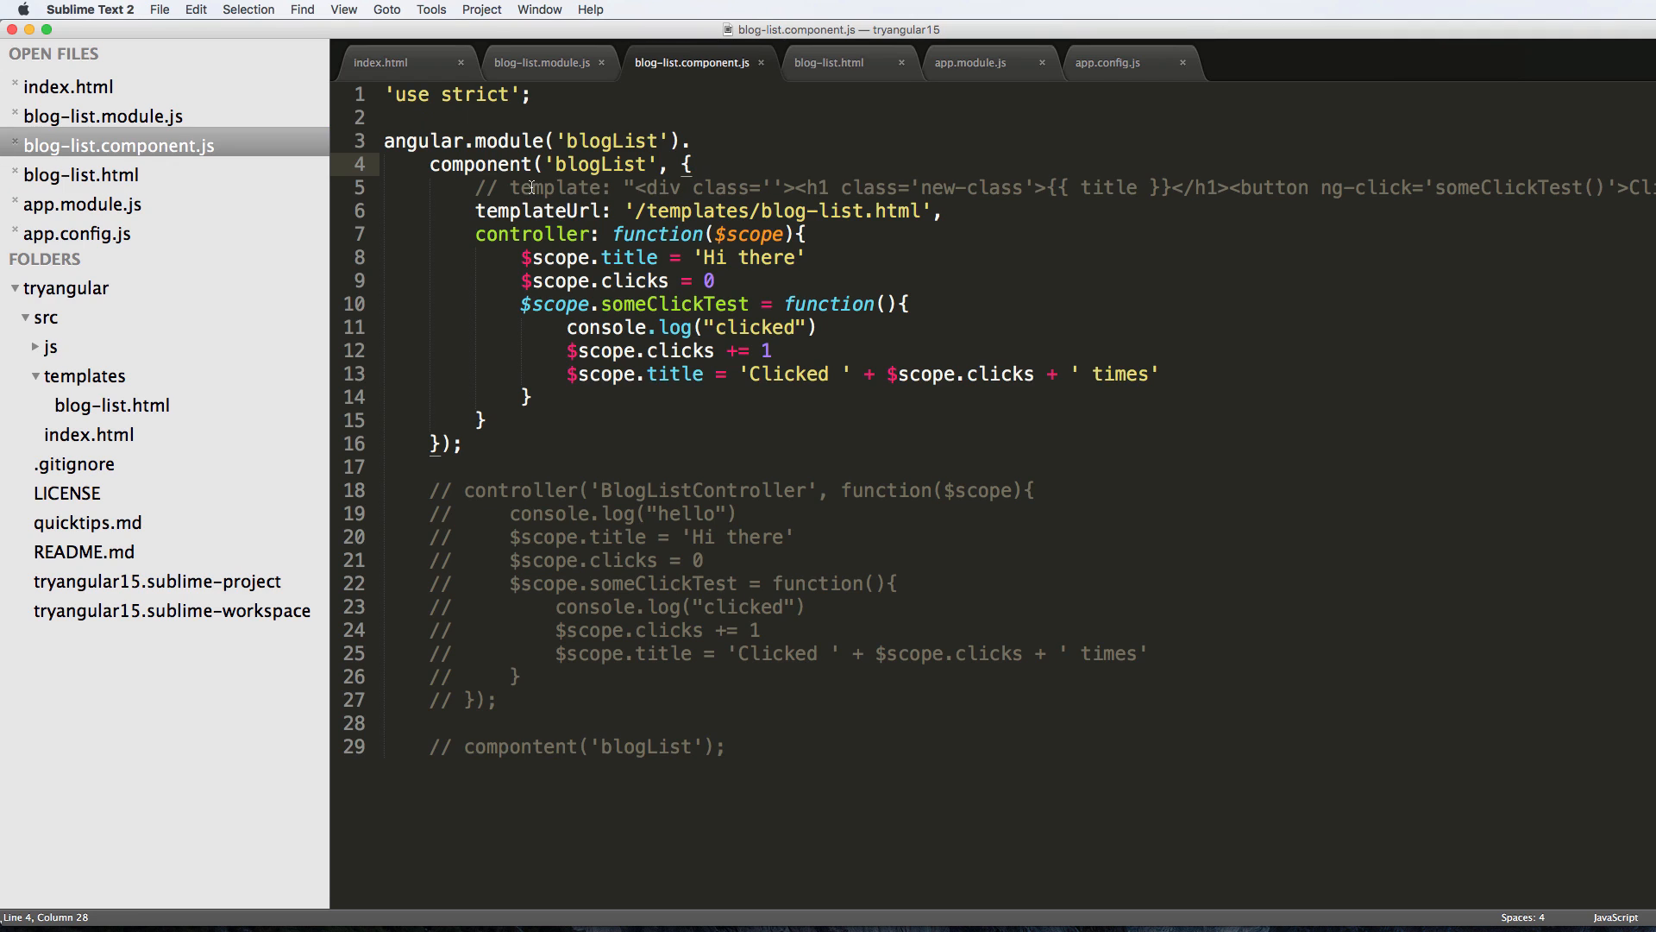
mouse_move(885, 236)
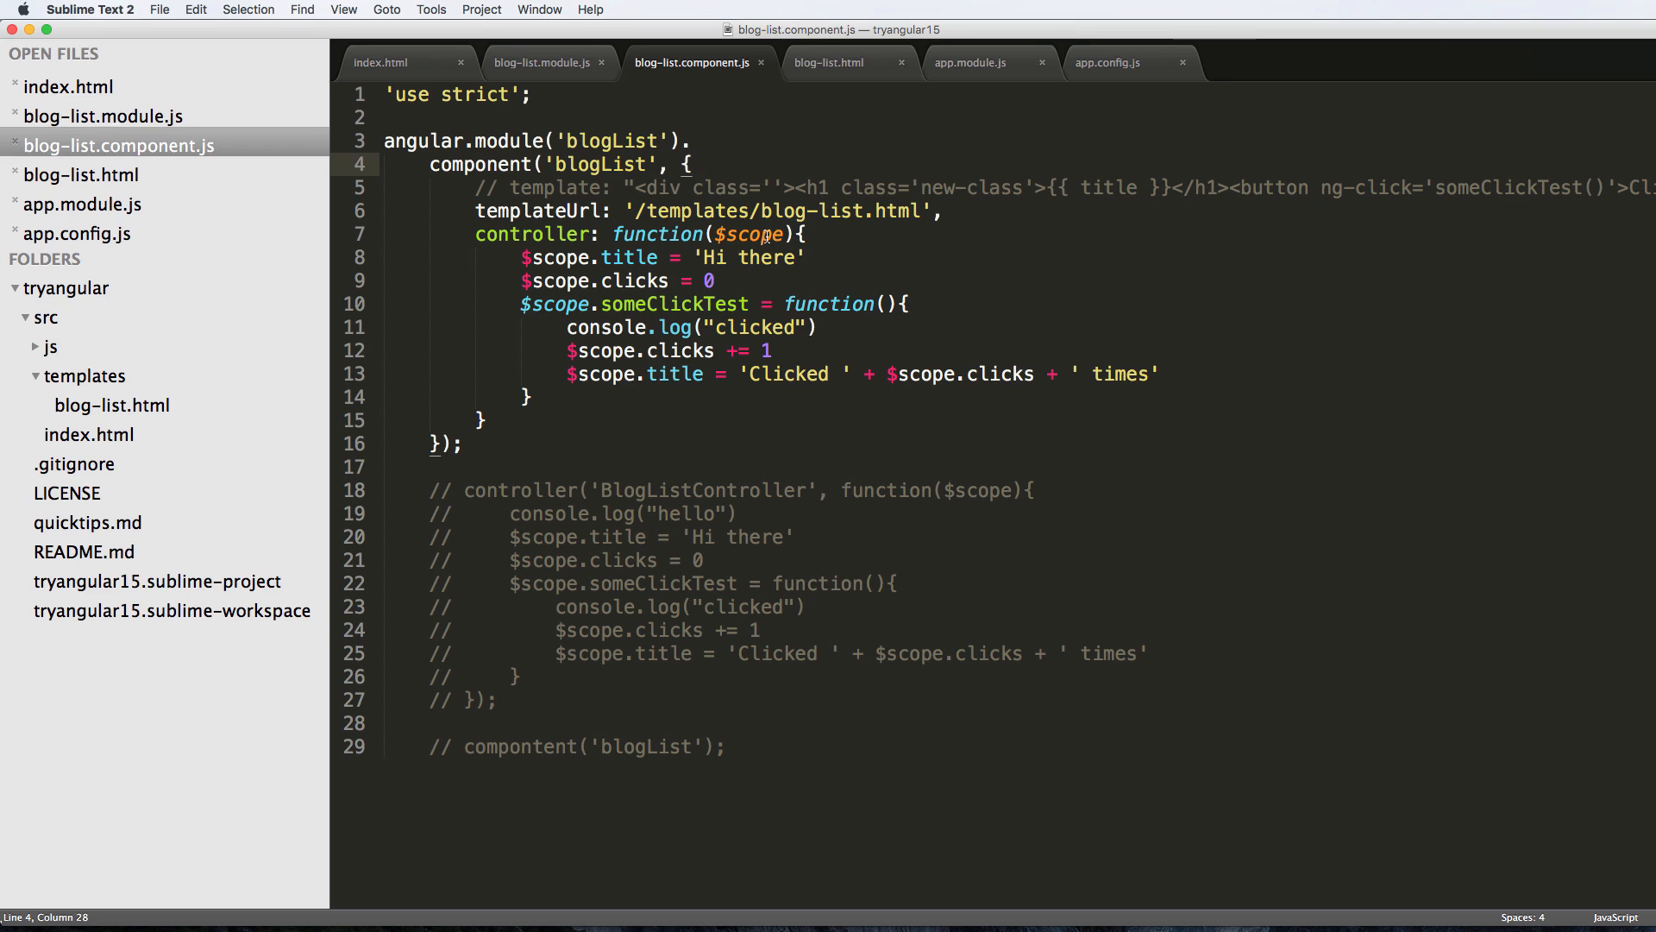
mouse_move(823, 217)
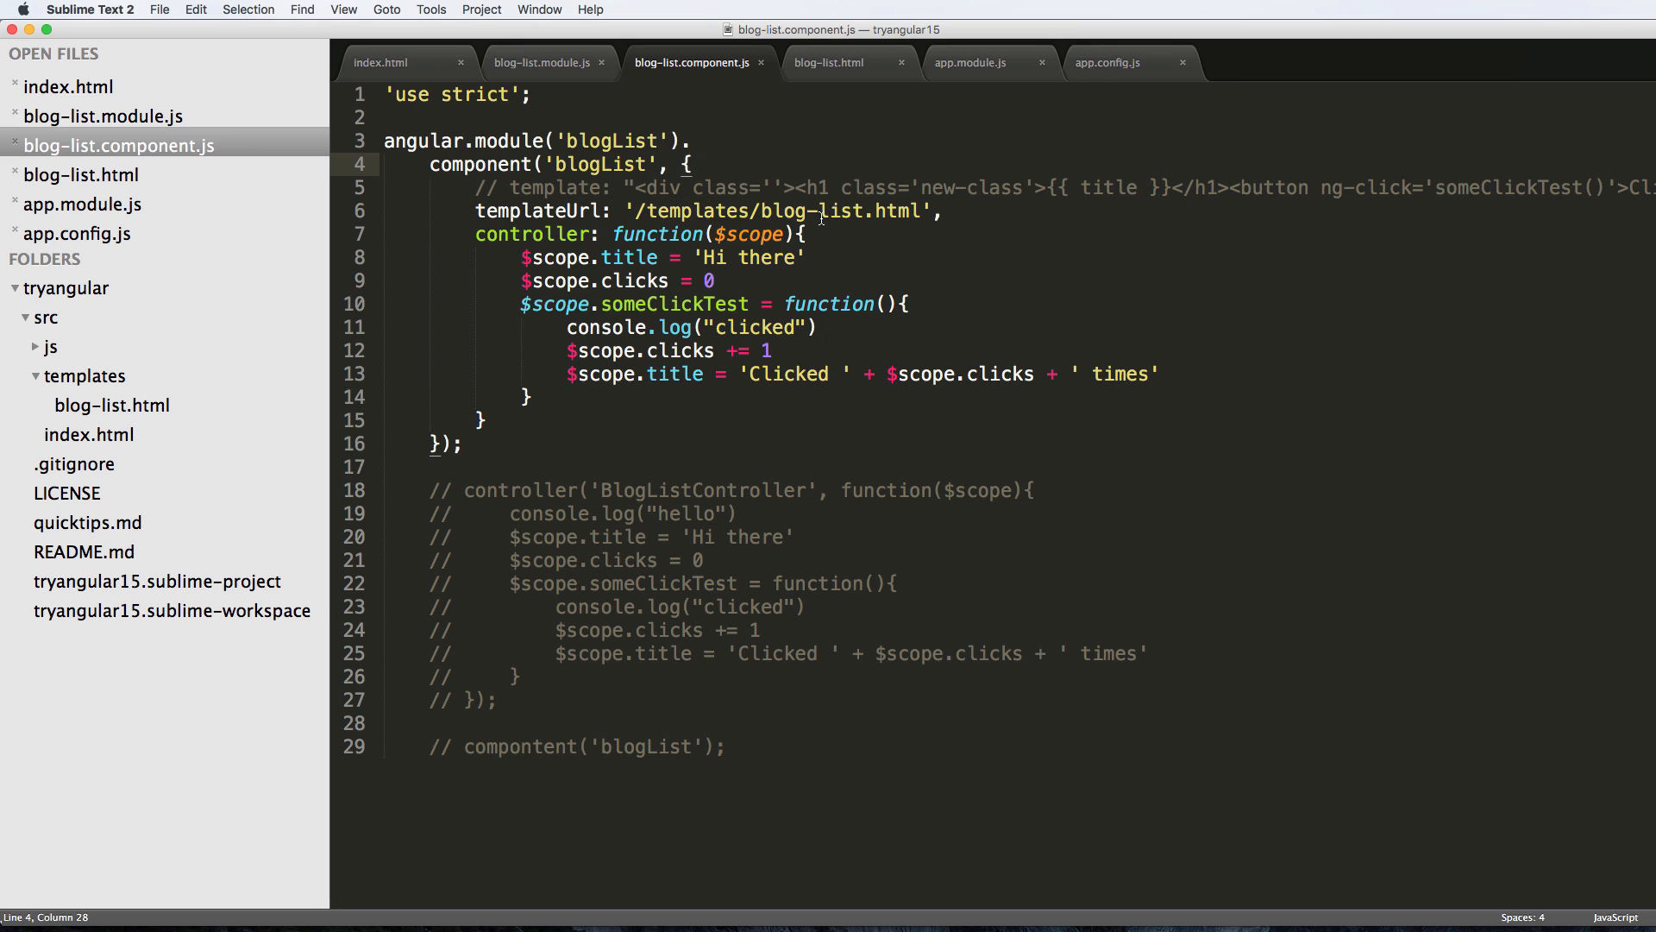
Reload the app in Chrome and use Click me! until the heading reads Clicked 9 times.
click(835, 62)
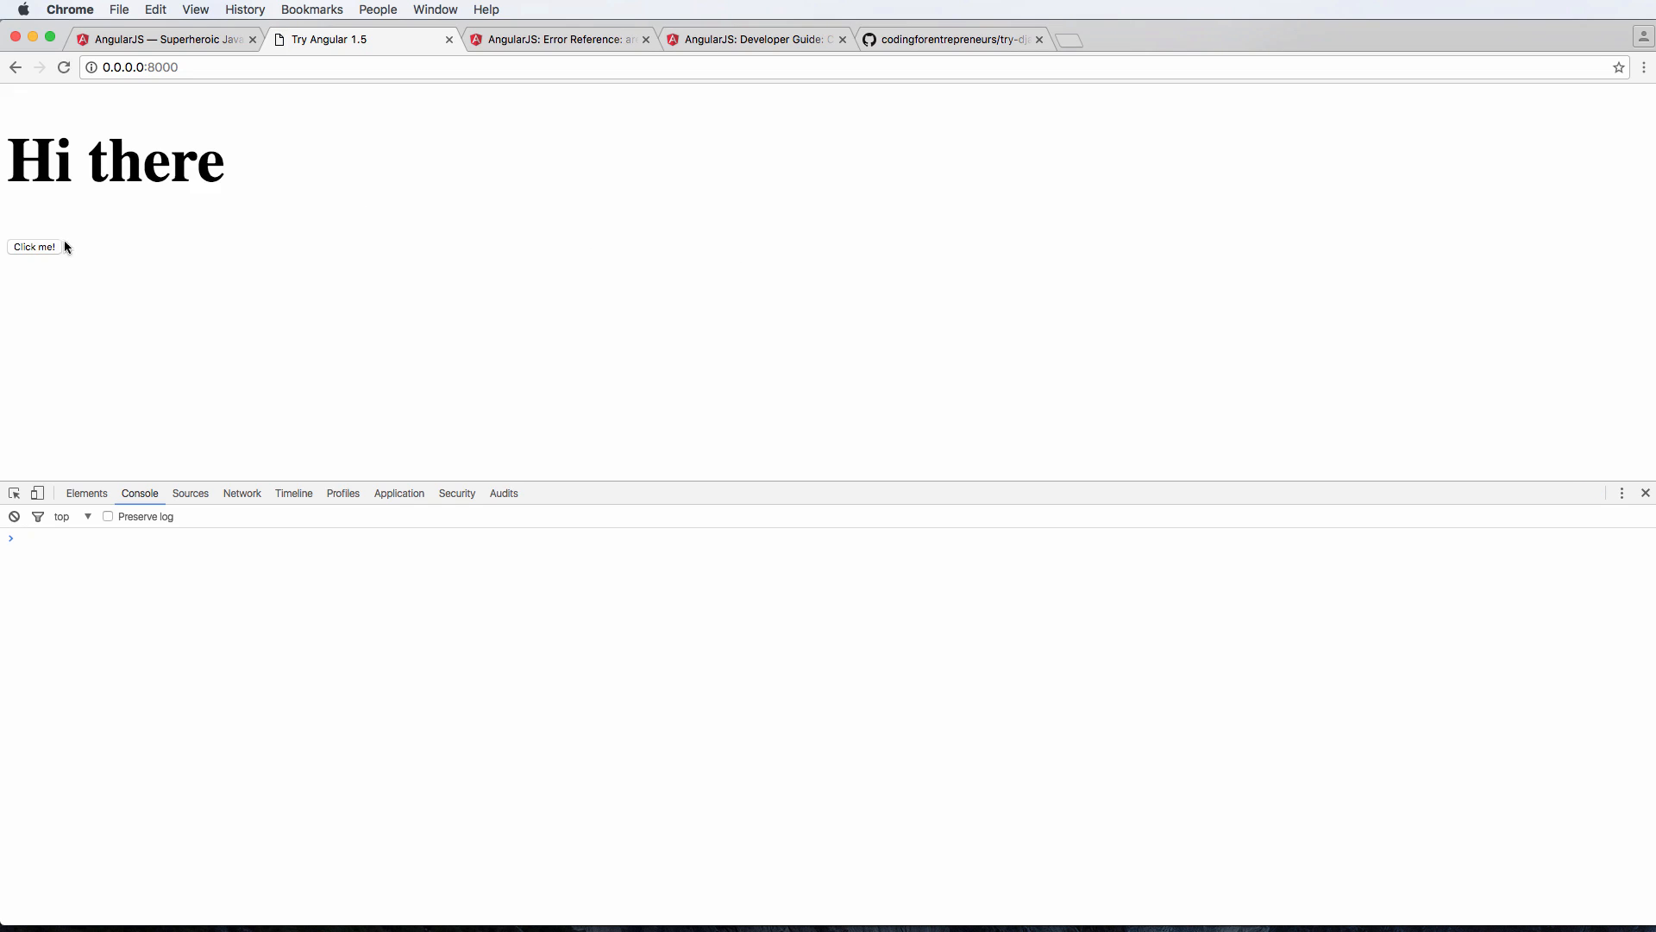
click(33, 247)
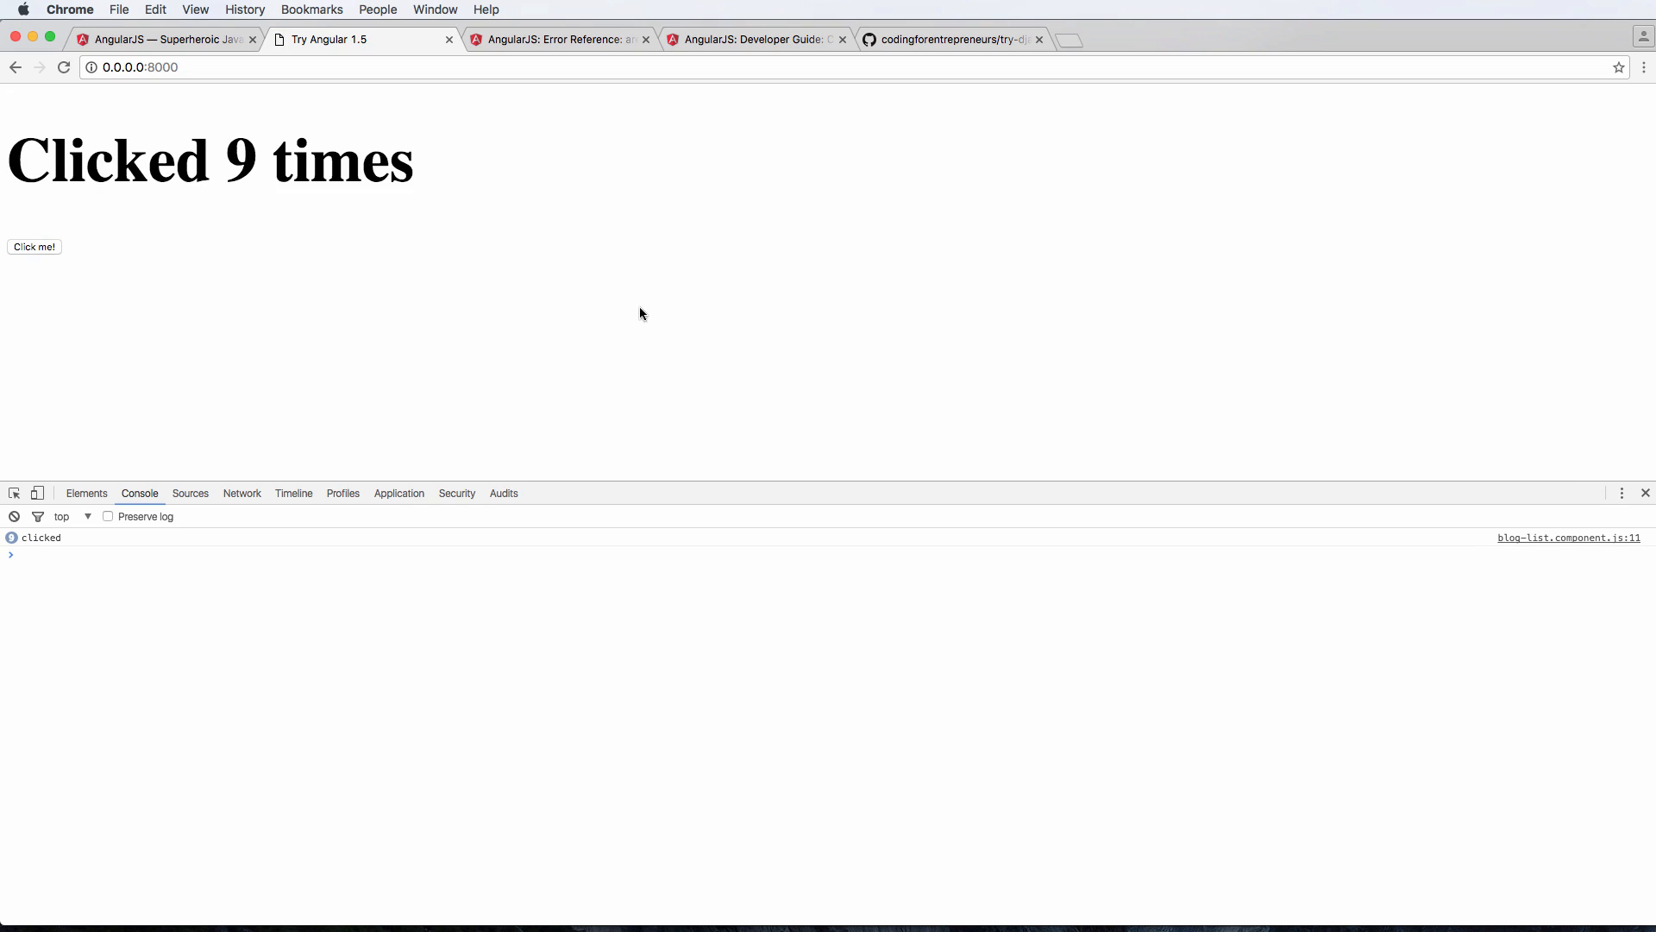